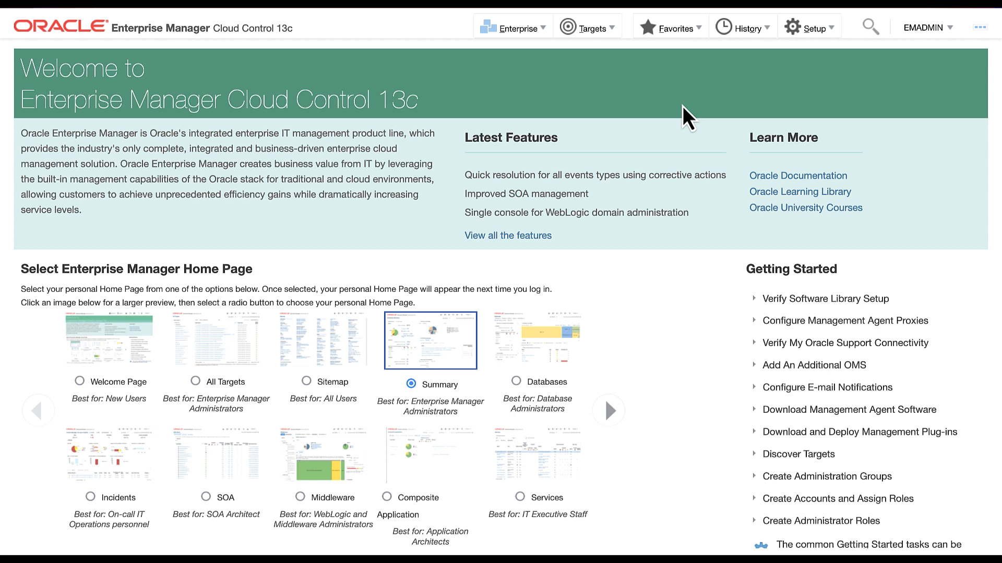
mouse_move(548, 65)
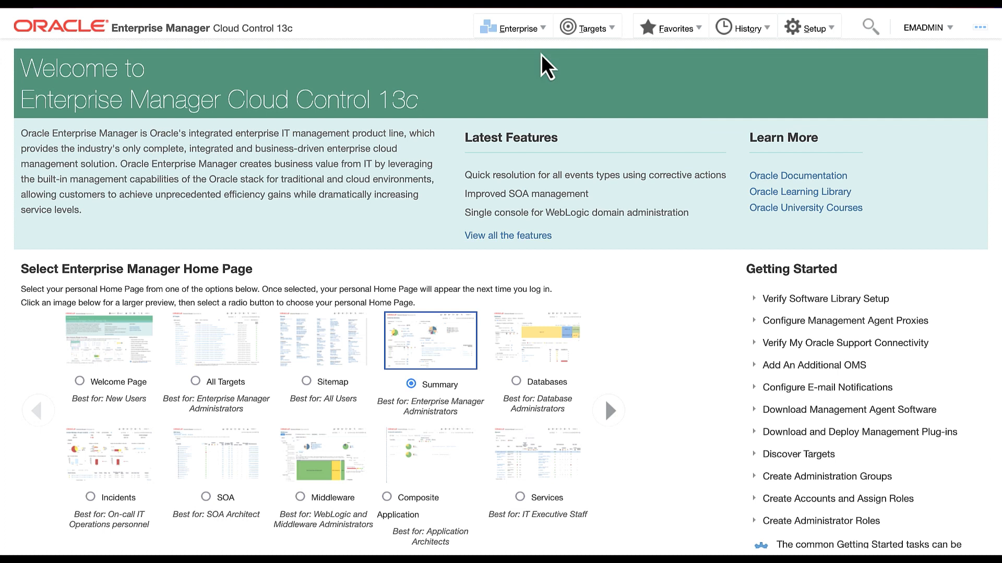
mouse_move(543, 61)
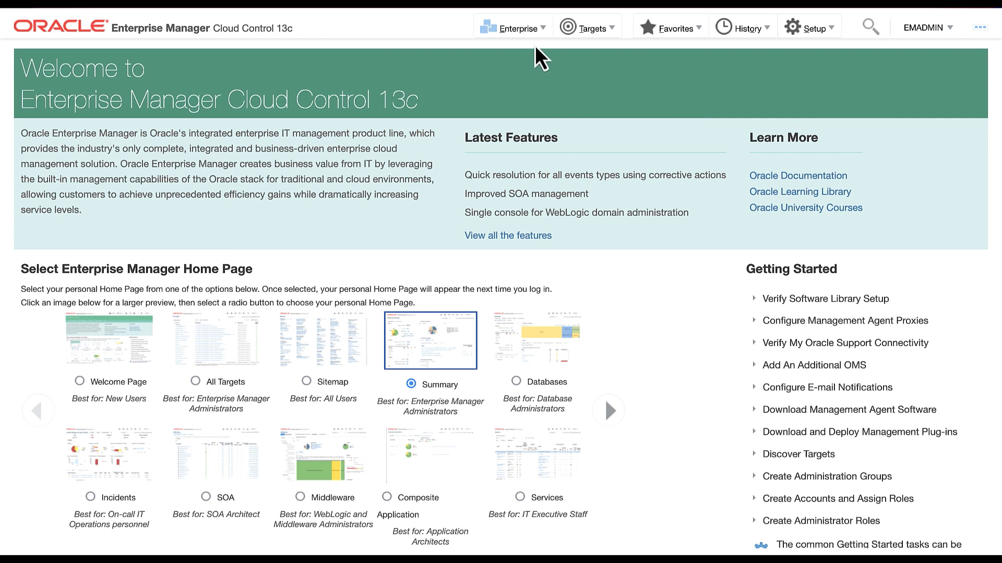
Go to Incident Manager from the Enterprise > Monitoring menu to list all open incidents.
click(512, 29)
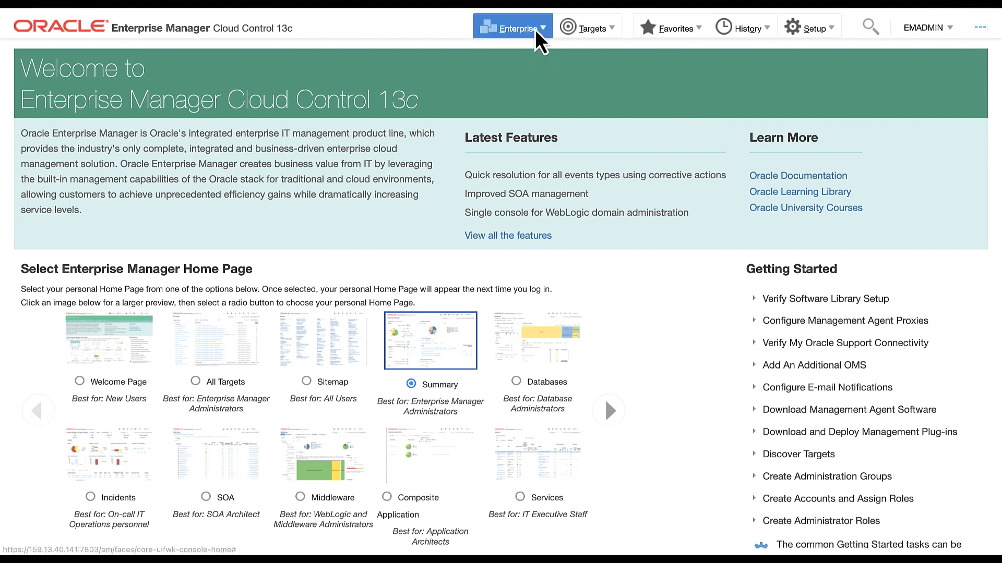
click(512, 28)
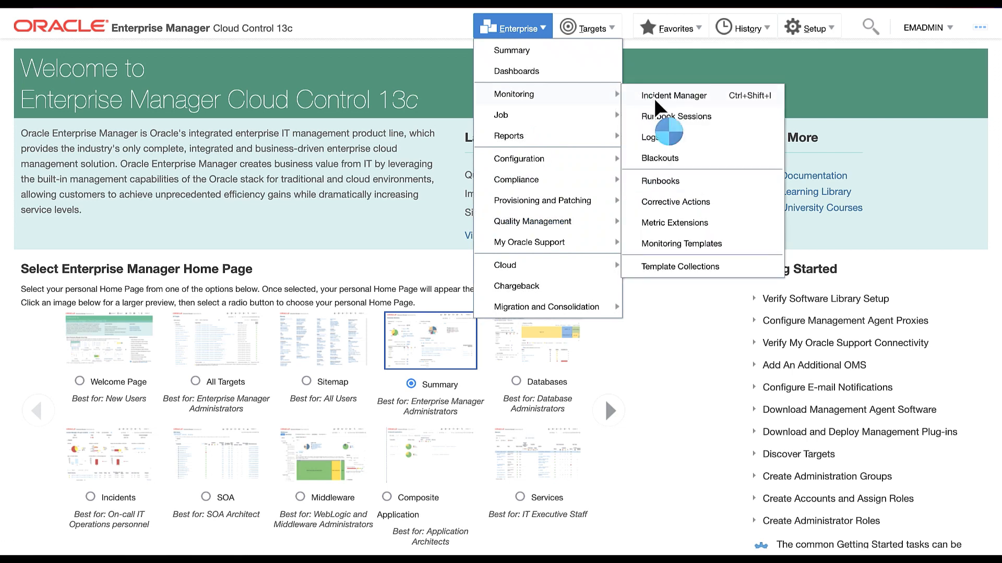
click(673, 96)
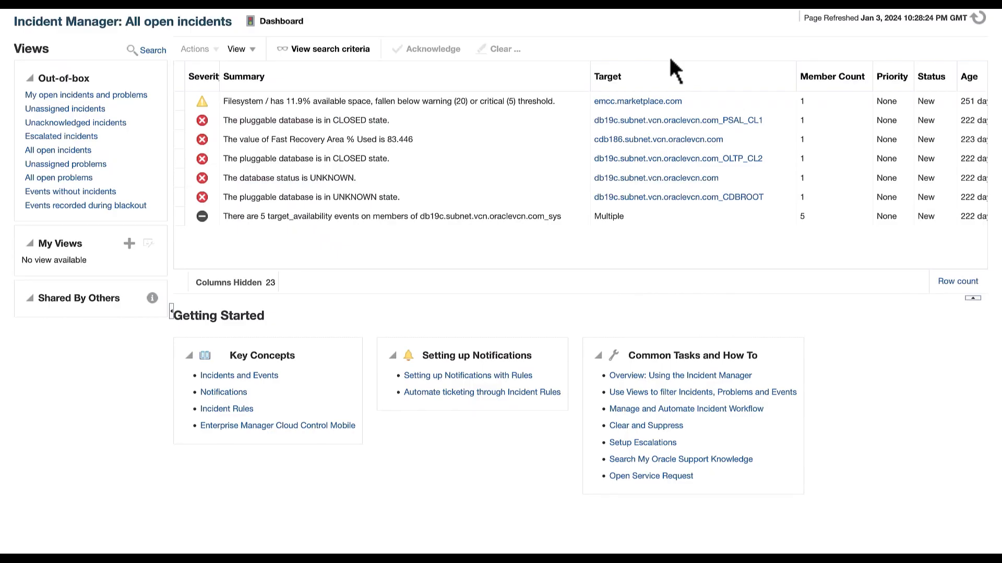
Show the 'Fast Recovery Area % Used is 83.446' incident details and start a new runbook from it.
click(383, 139)
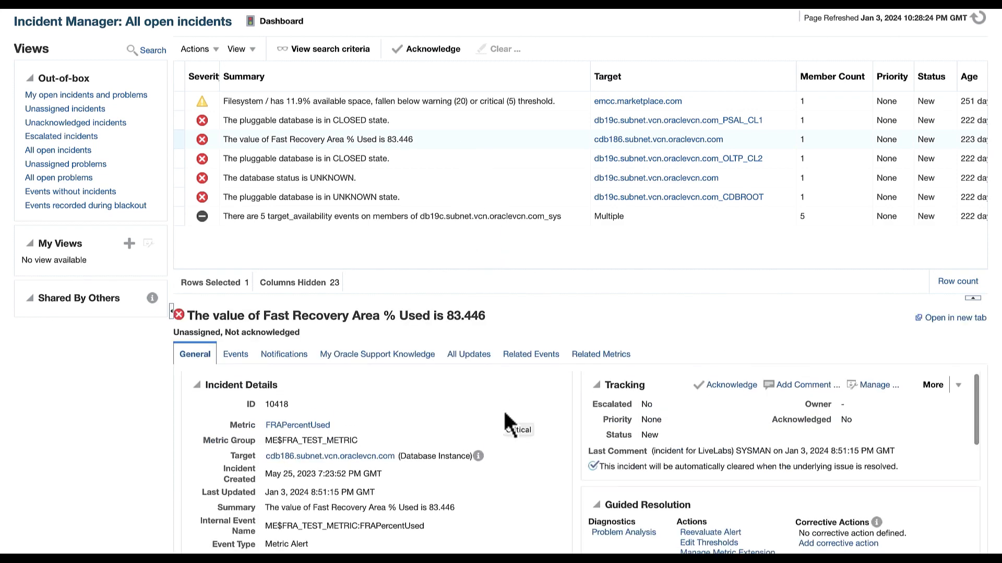
scroll(down, 3)
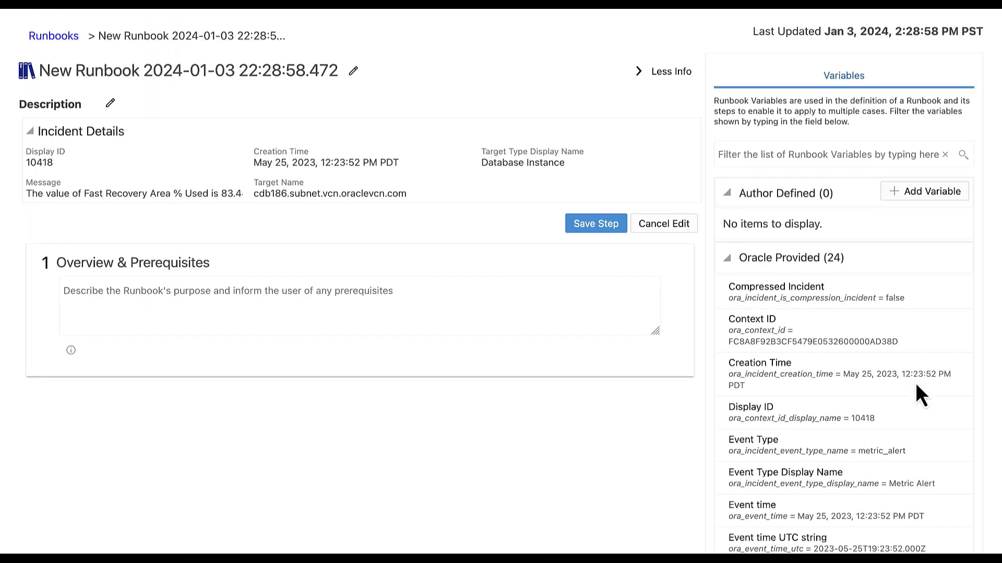
mouse_move(533, 450)
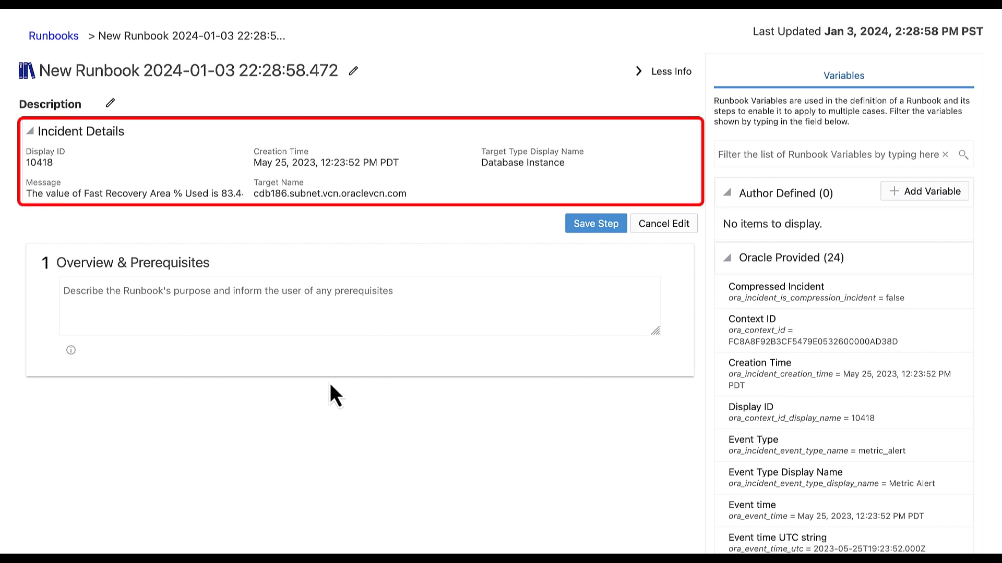
mouse_move(298, 127)
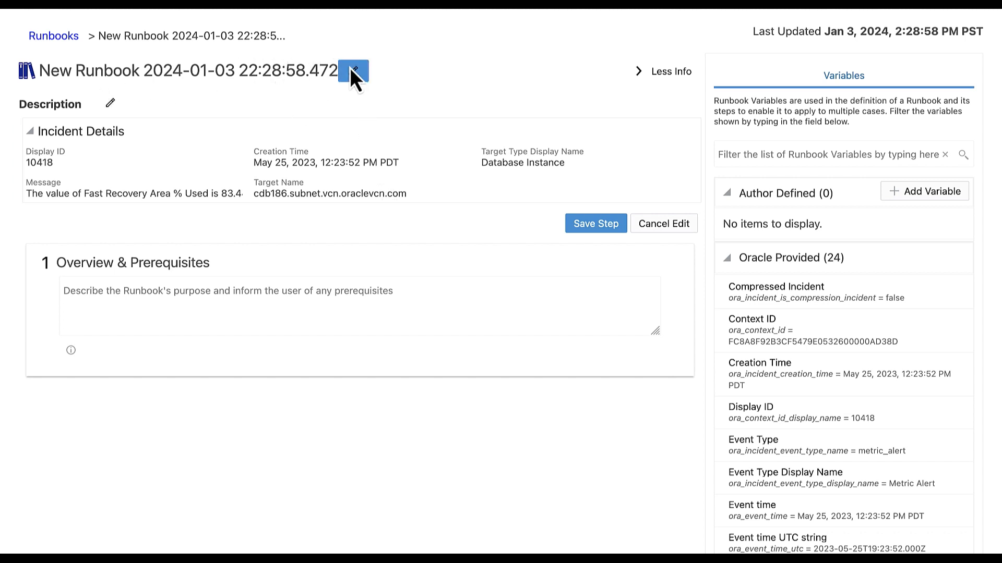
Save the runbook name as 'Check Flashback Retention Usage'.
click(361, 69)
text(Check Flashback Retention Usage)
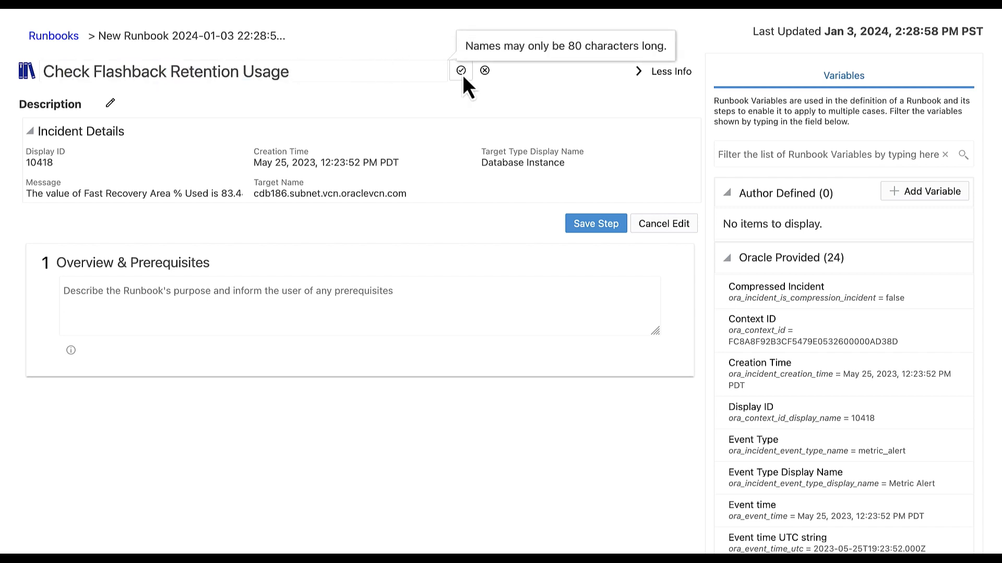
click(460, 71)
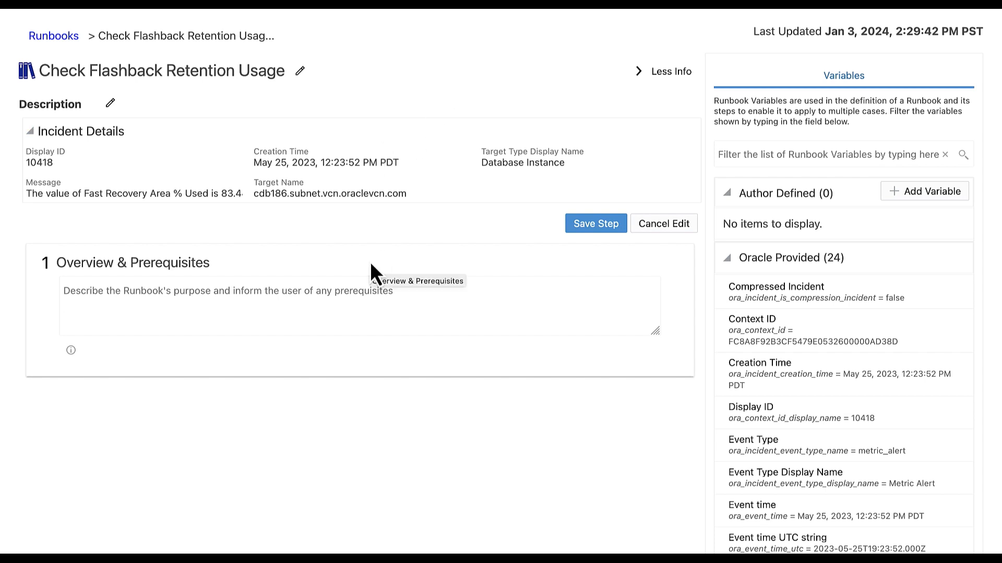
mouse_move(358, 386)
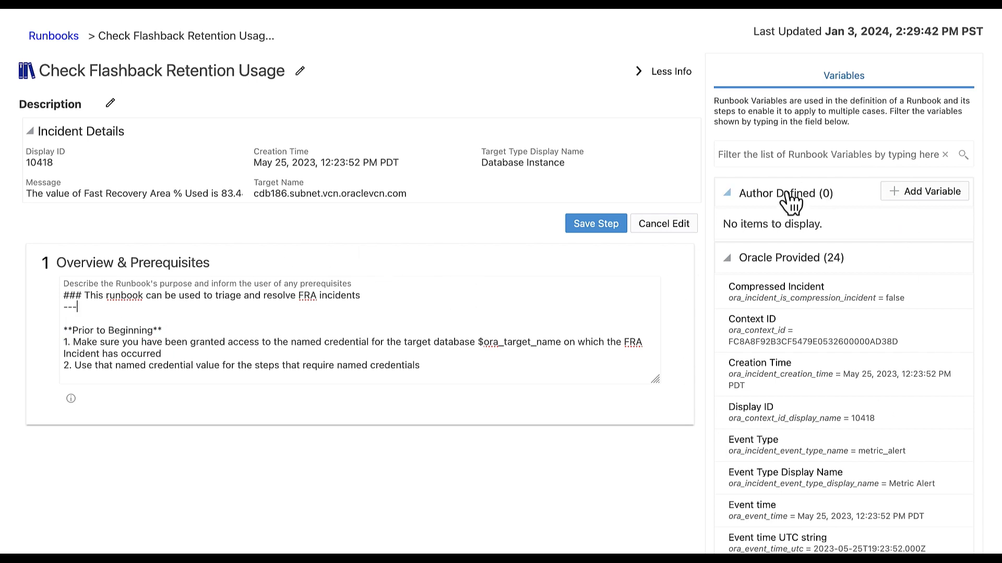
mouse_move(827, 327)
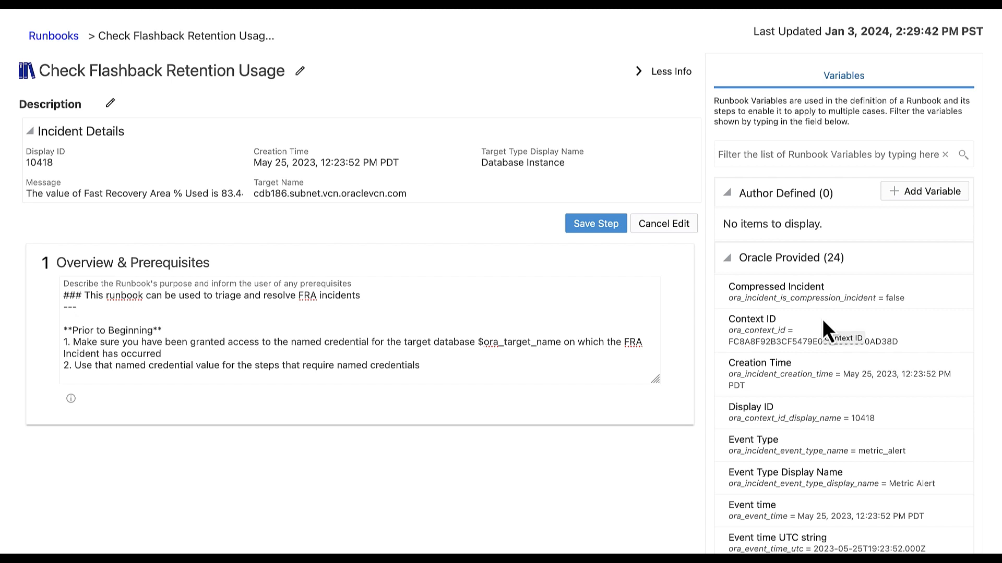
mouse_move(812, 400)
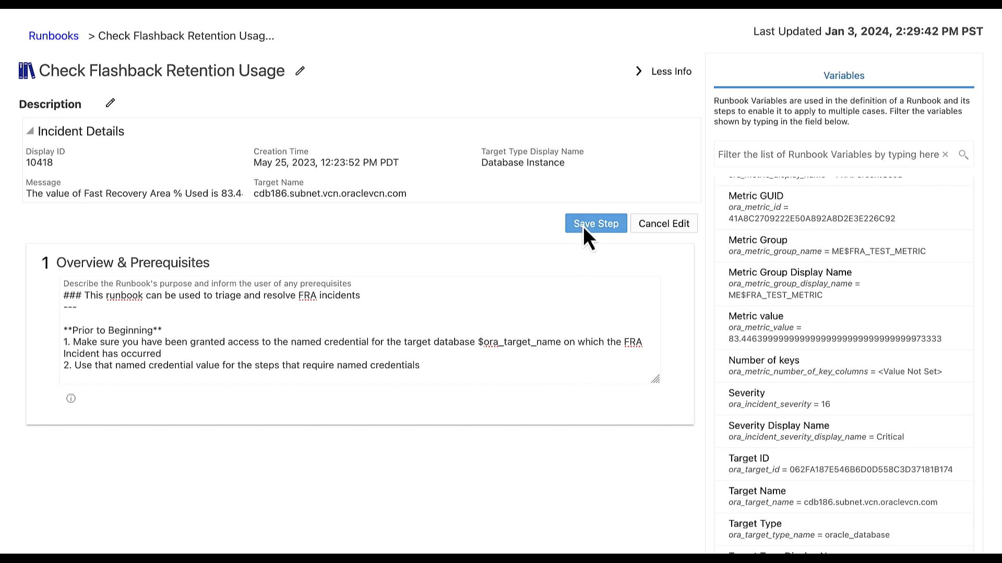
Save the Overview & Prerequisites step and collapse the Variables panel with Less Info.
click(595, 223)
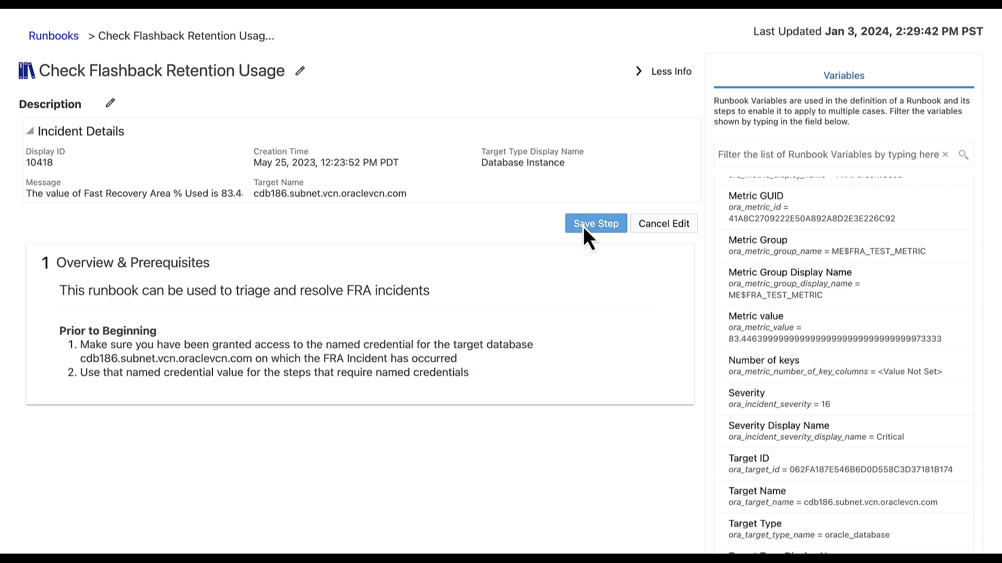
click(595, 223)
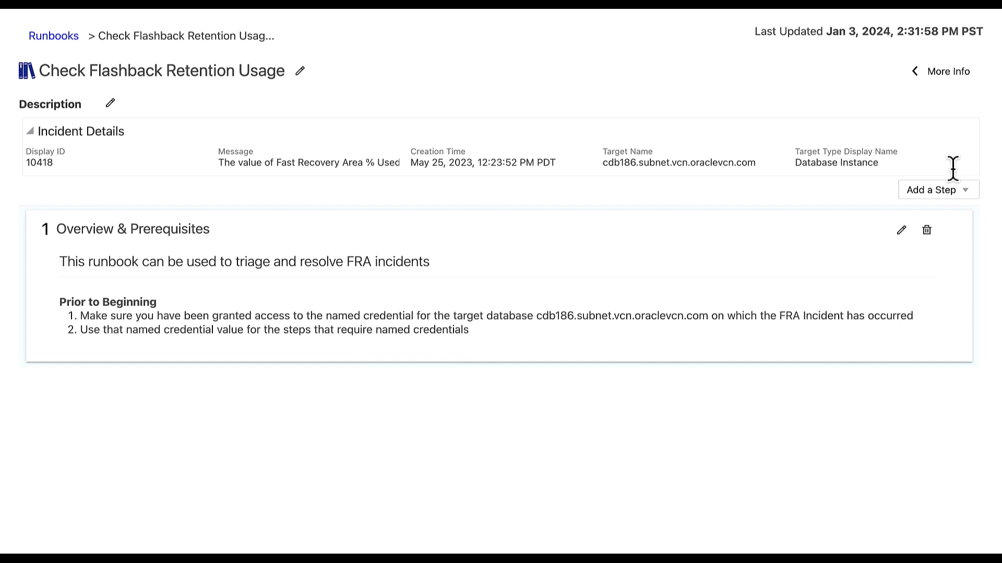
Add a Metric Data step titled 'Review the metric that triggered the incident'.
click(938, 190)
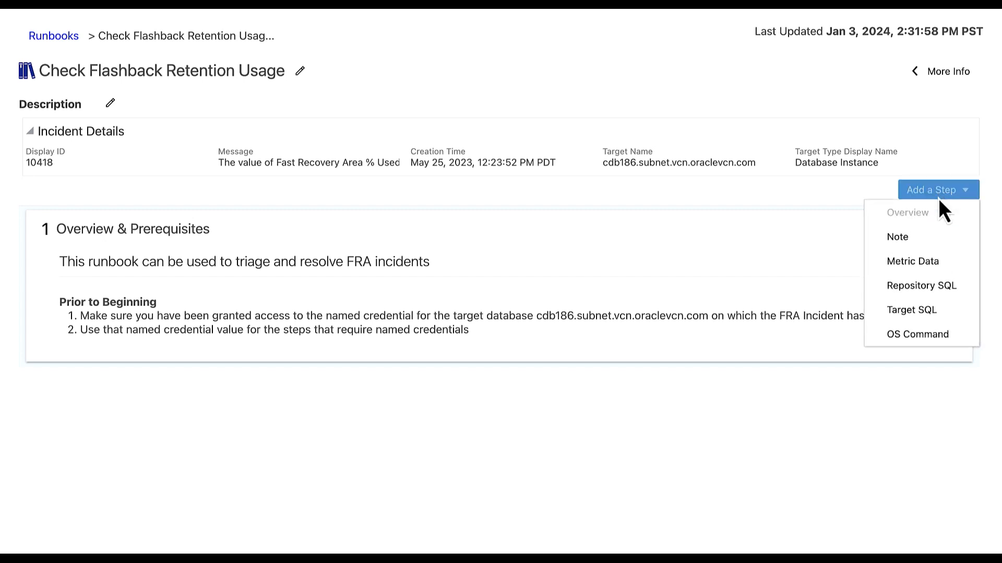
click(912, 261)
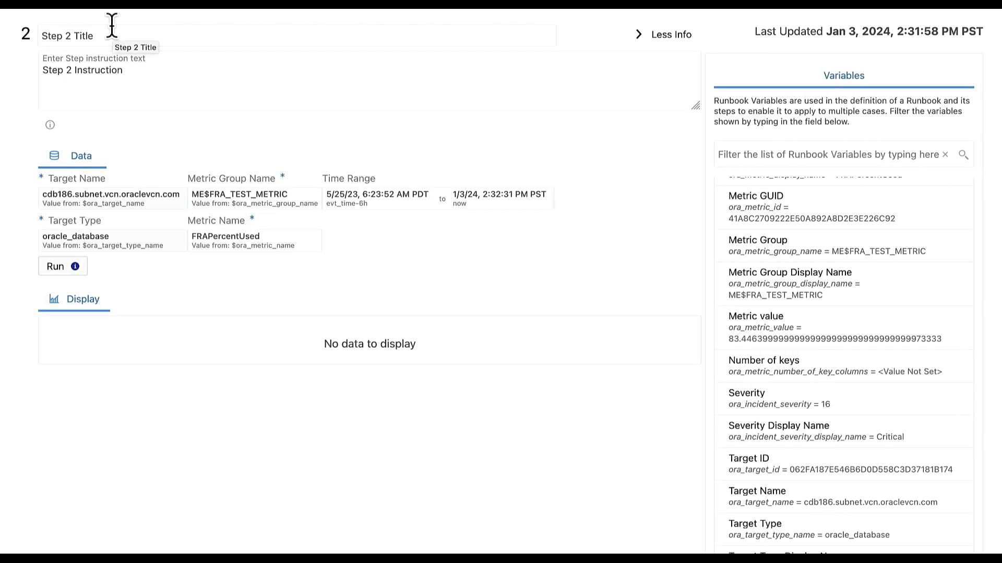
triple_click(67, 35)
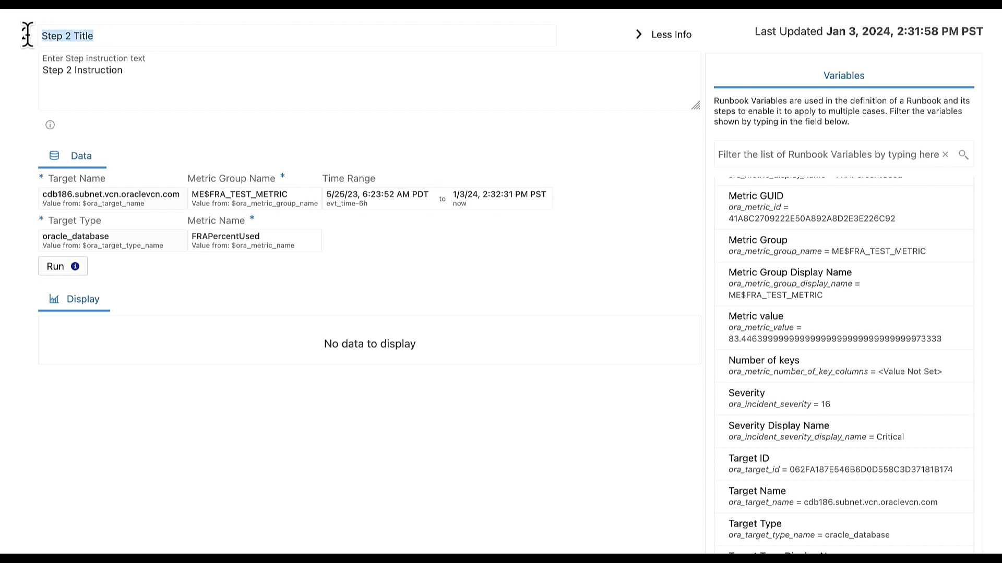
text(Review the metric that triggered the incident)
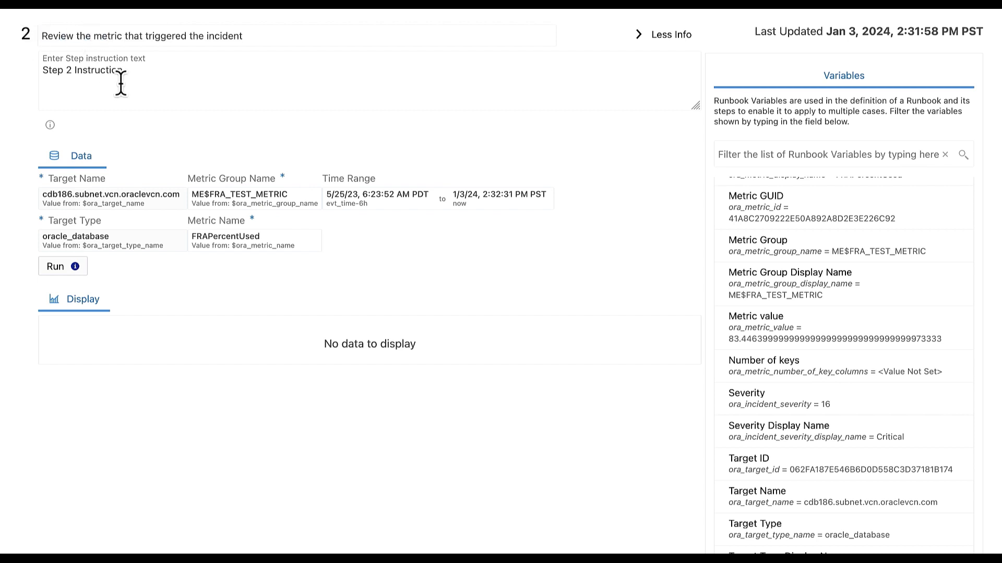
Set its instruction to 'Review the $ora_metric_name over time and note if there is an increasing trend.'.
click(241, 36)
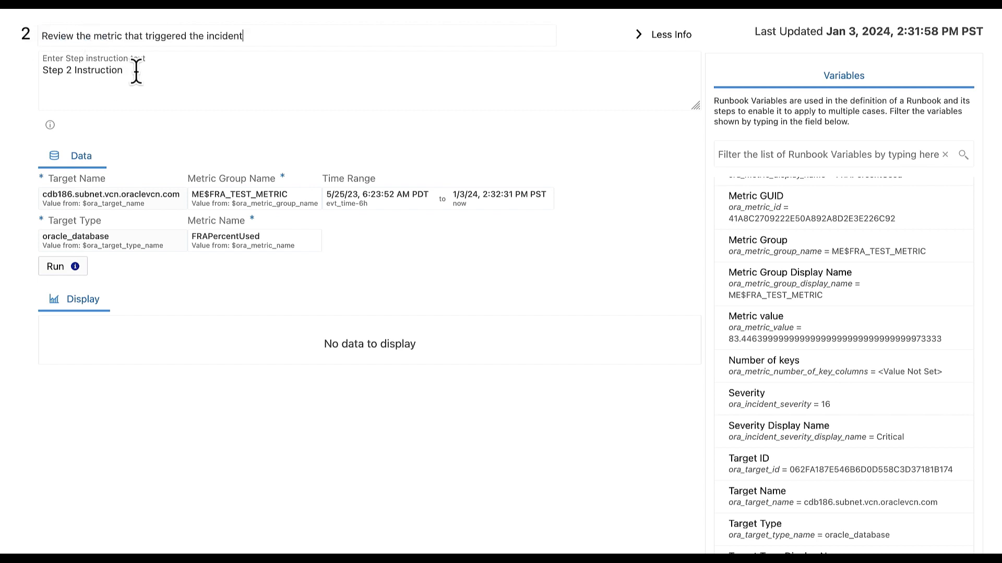
double_click(82, 70)
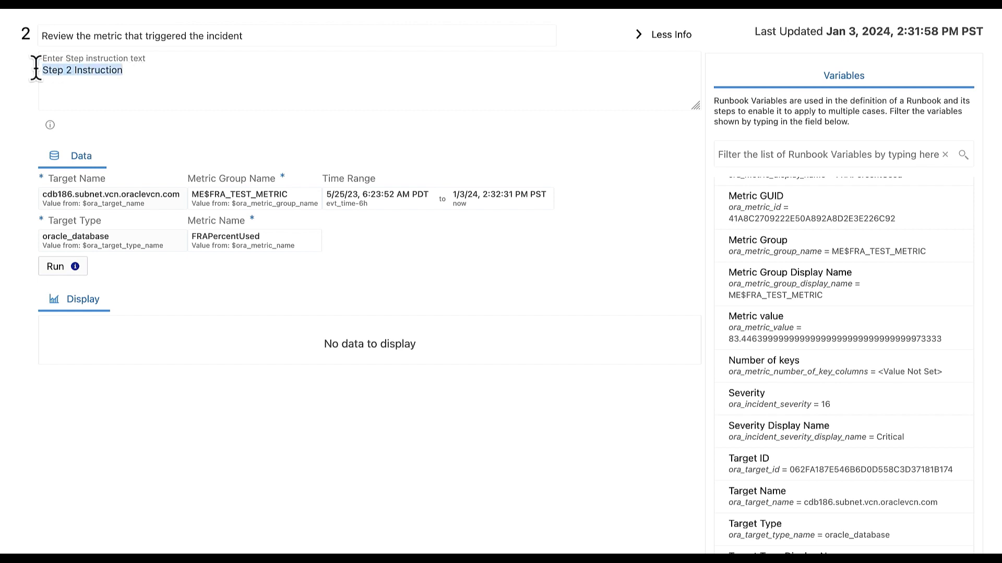
text(Review the $ora_metric_name over time and note if there is an increasing trend.)
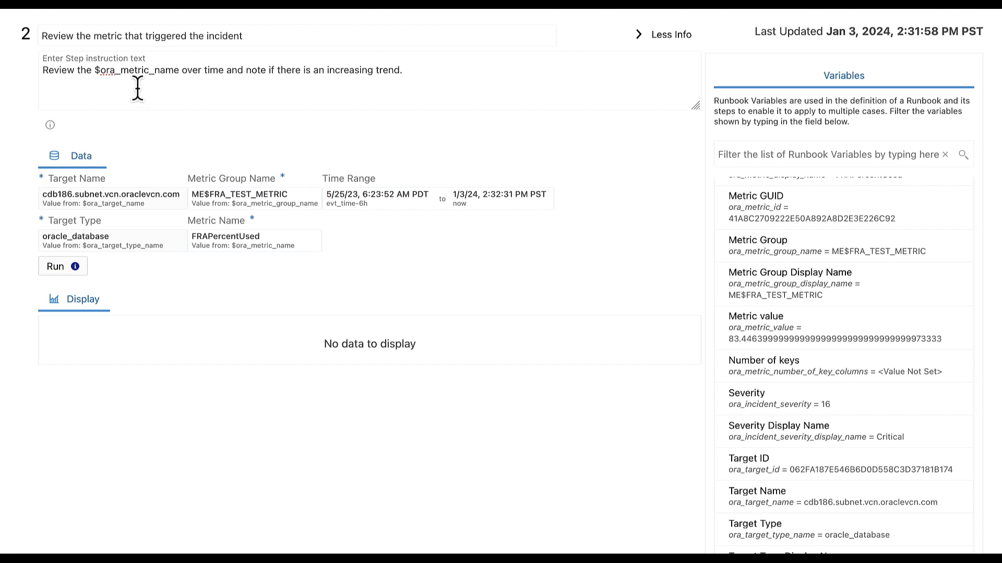
double_click(135, 70)
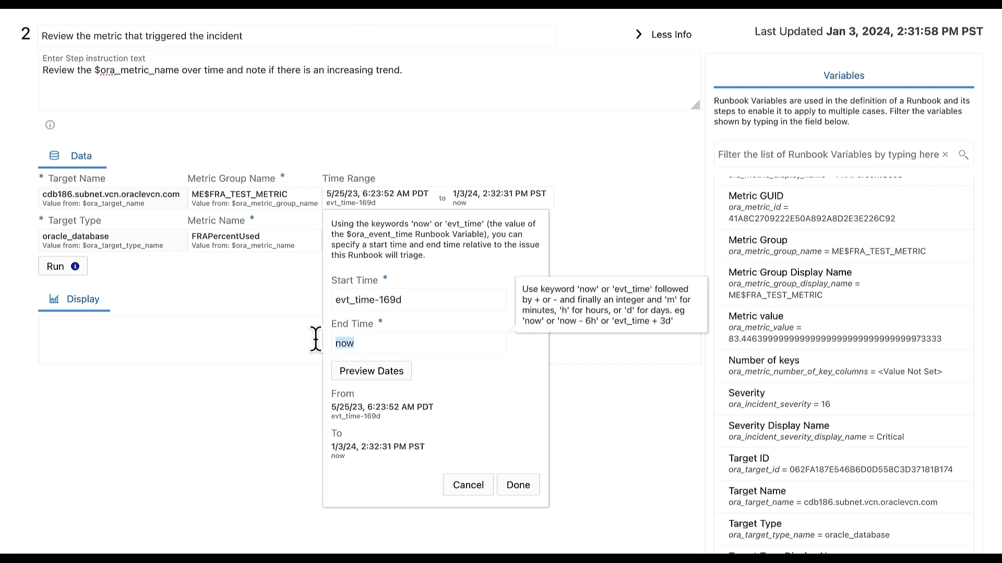
Set Start Time evt_time-169d and End Time evt_time+14d for the metric step and apply.
text(evt_time+14)
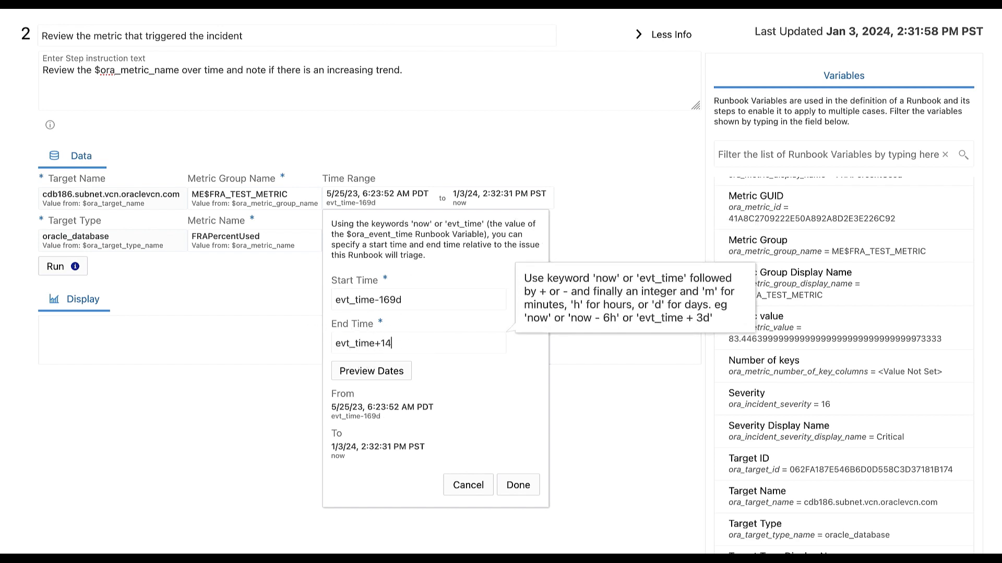
text(d)
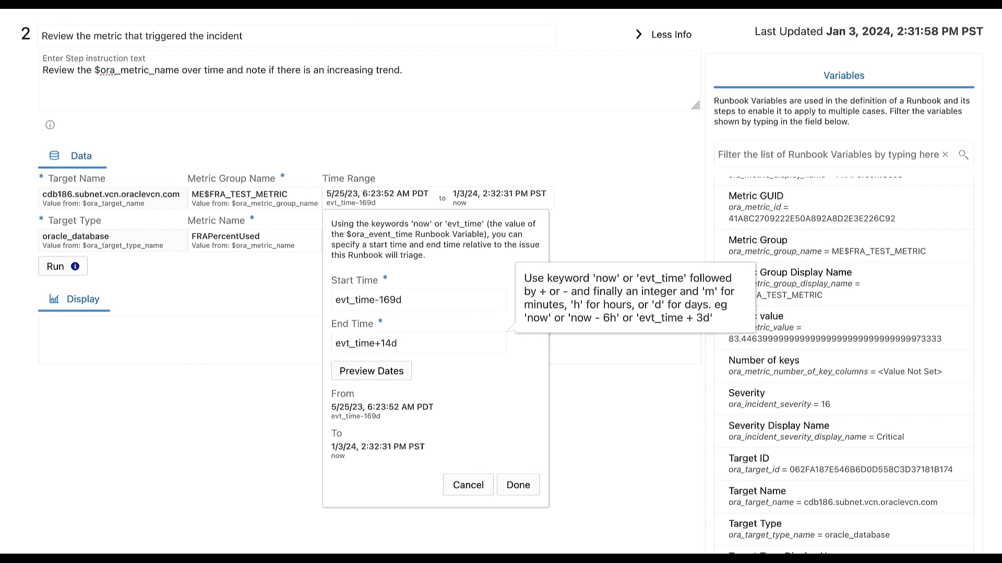
click(417, 344)
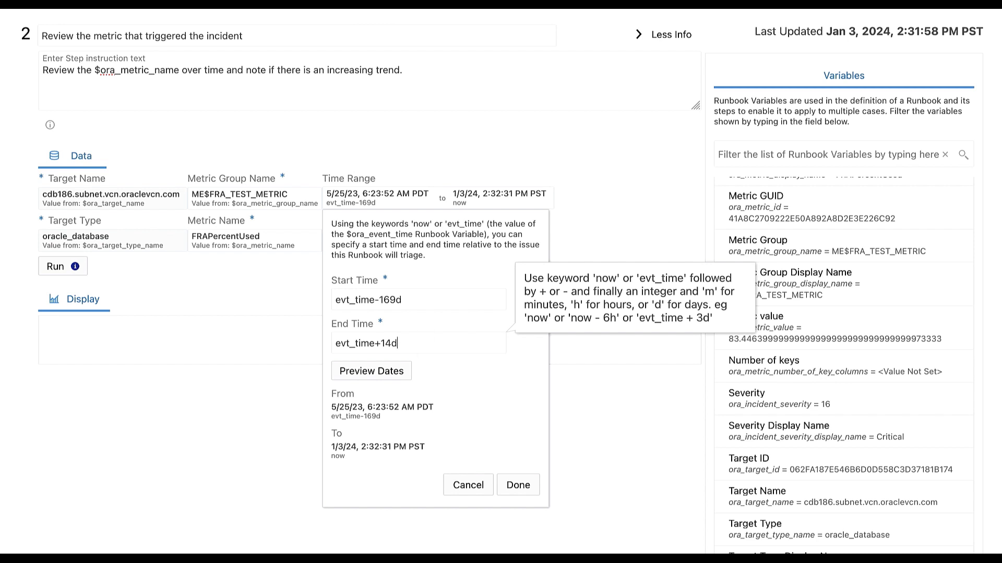
click(517, 485)
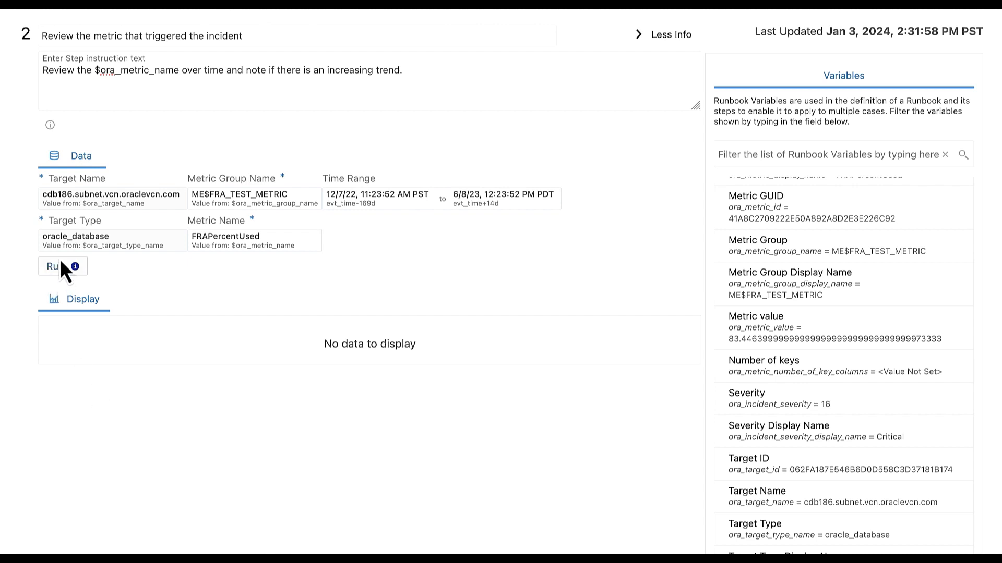
click(56, 266)
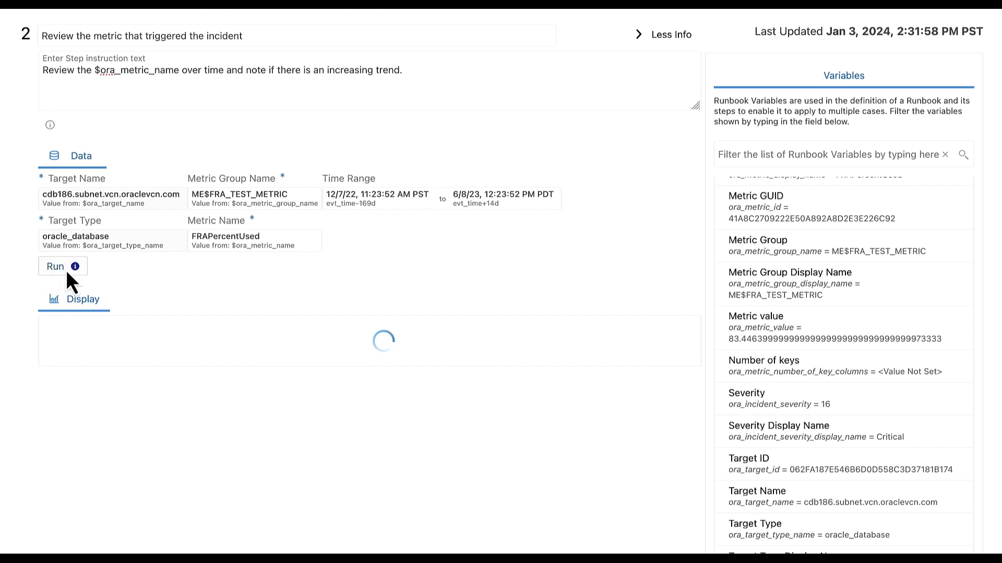
click(55, 267)
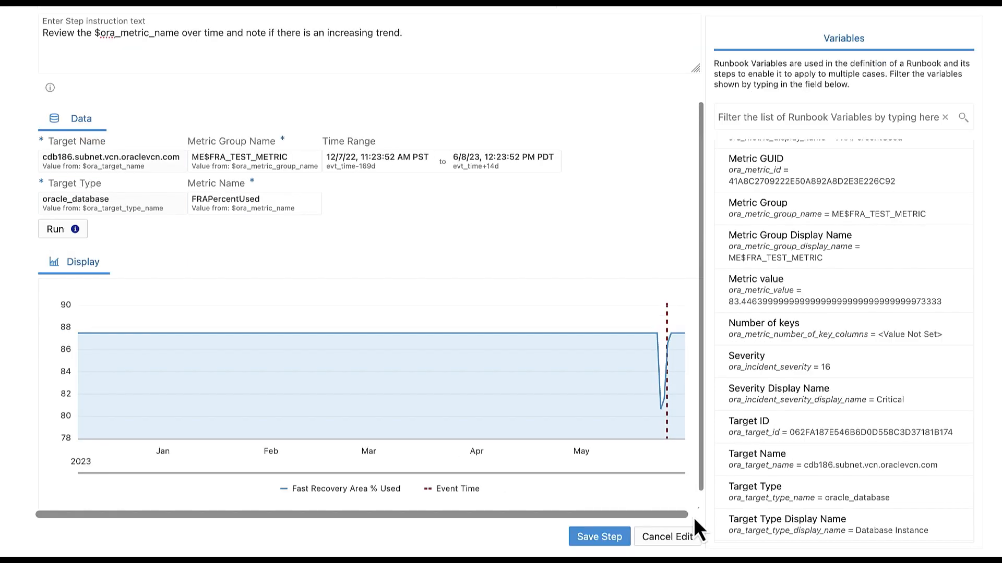
mouse_move(641, 504)
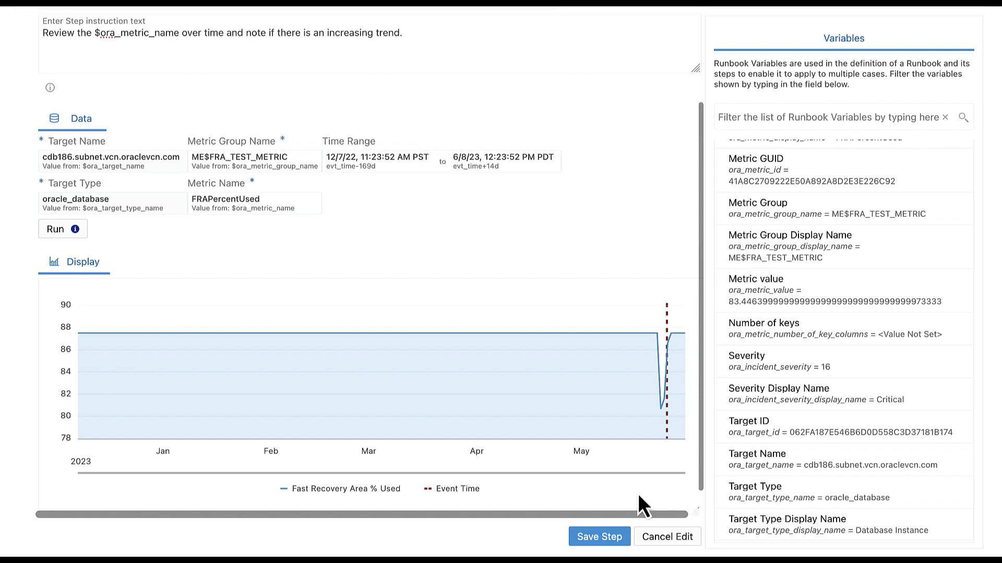
click(599, 536)
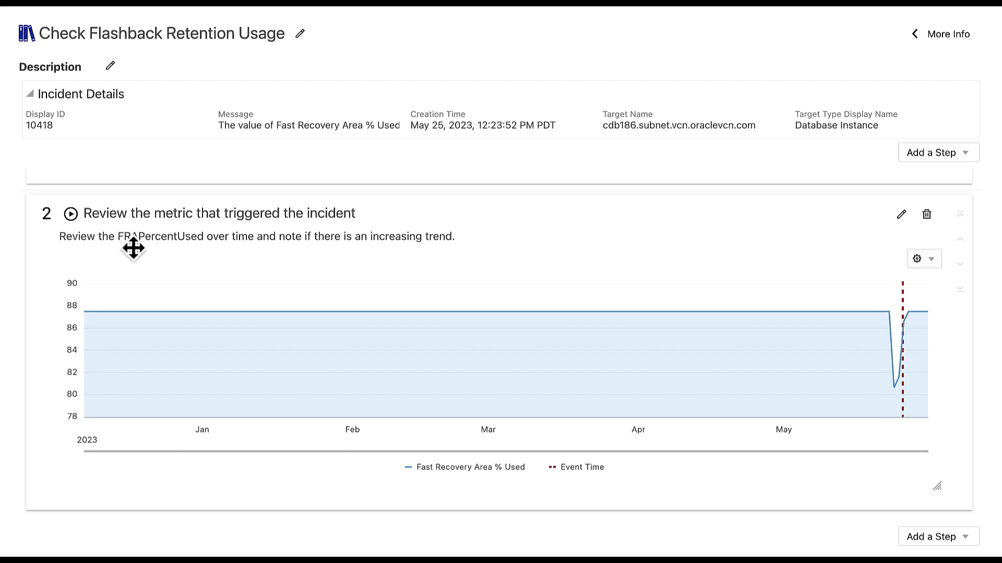
mouse_move(191, 241)
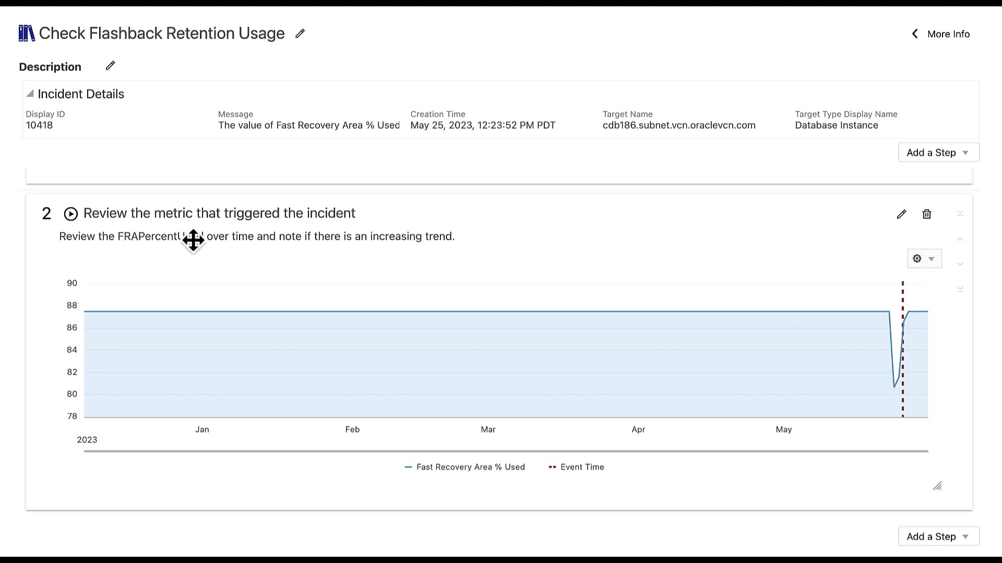
mouse_move(651, 230)
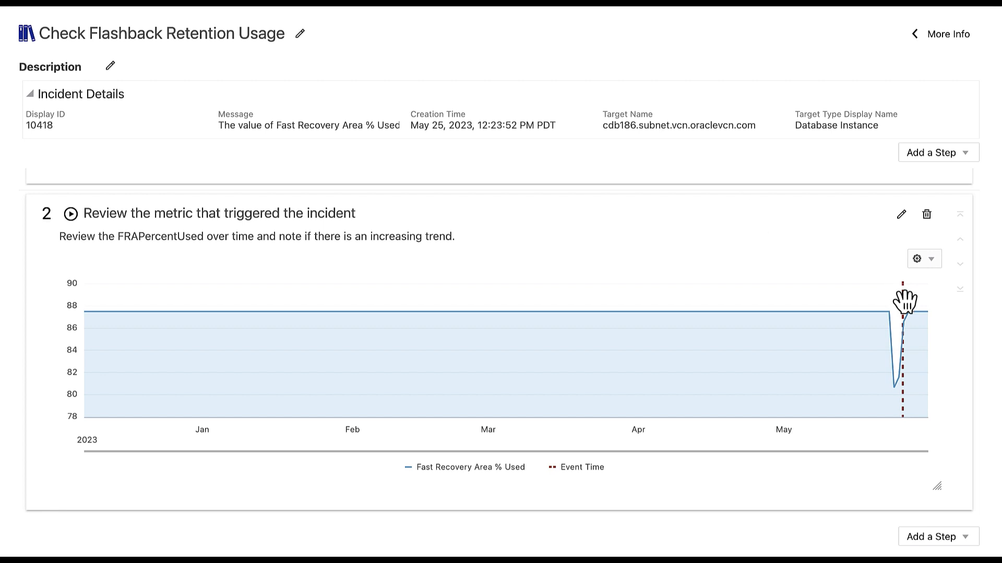
mouse_move(899, 377)
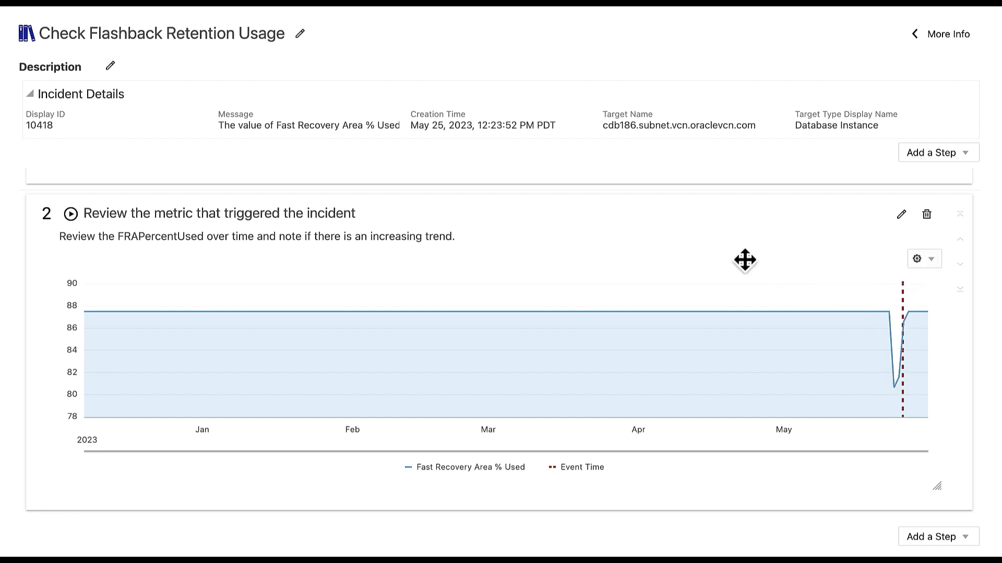
Add a Target SQL step titled 'If FRA Usage is due to Flashback Logs, check for flashback retention usage'.
click(938, 153)
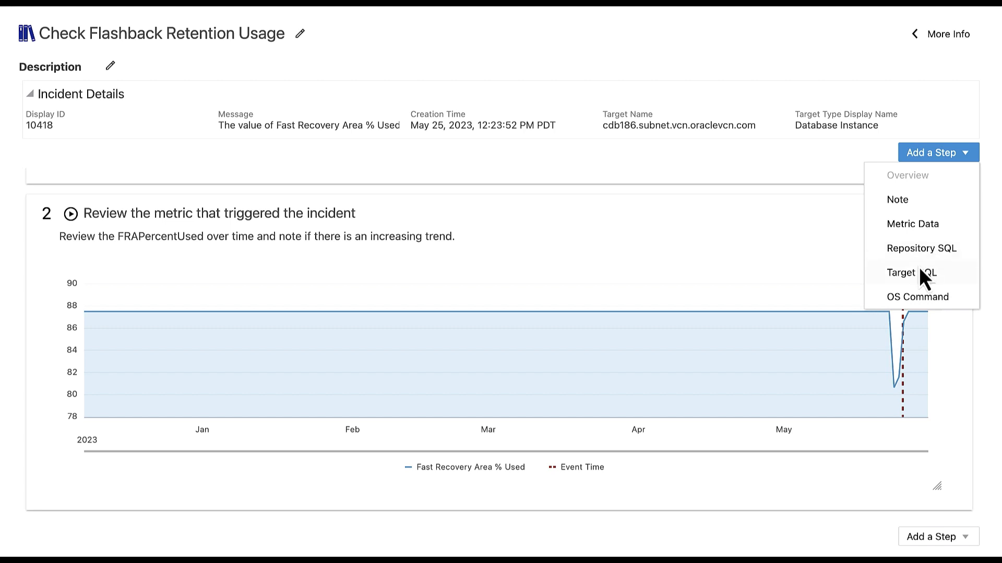
click(911, 273)
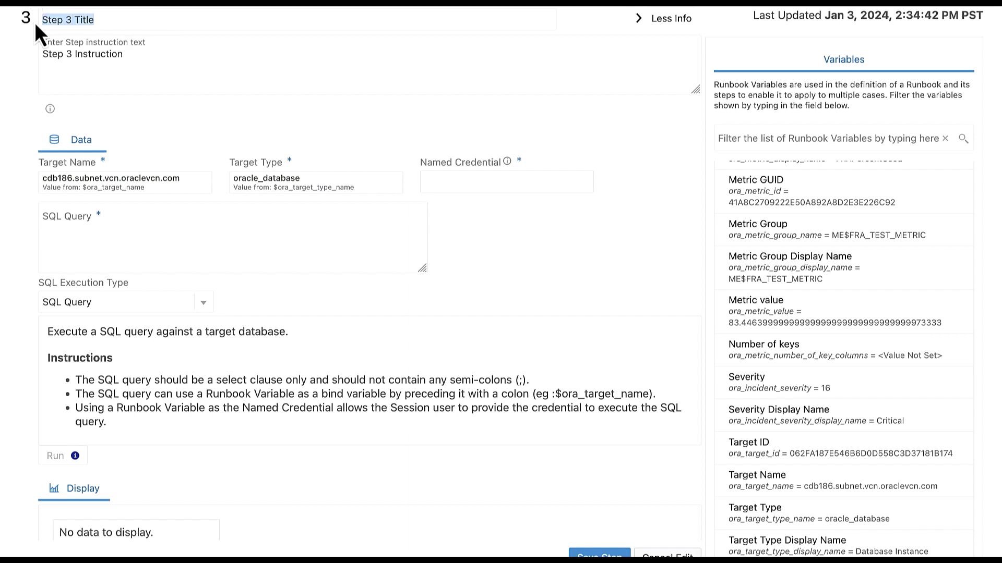
text(If FRA Usage is due to Flashback Logs, check for flashback retention usage)
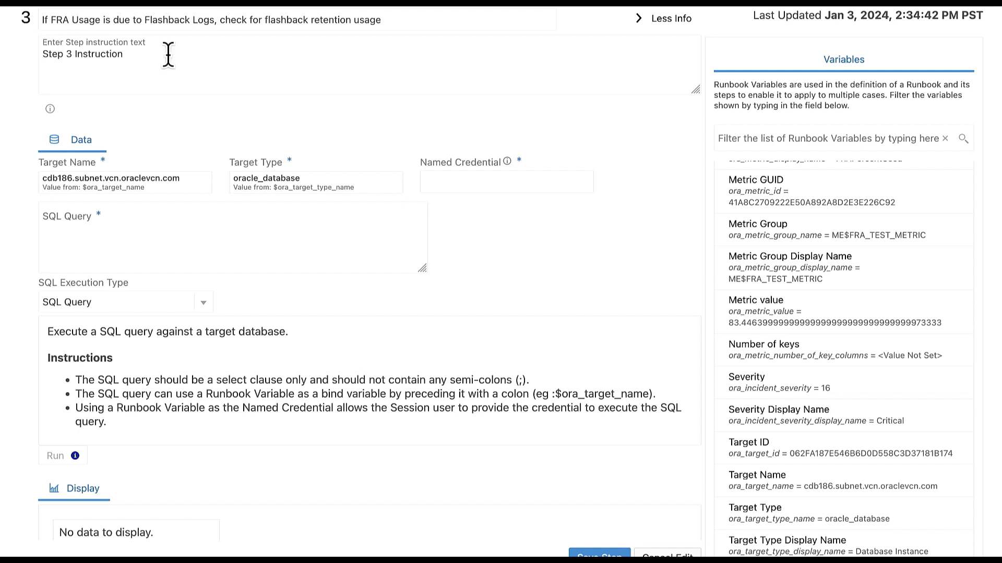
Set its instruction to check flash parameters in $ora_target_name and verify retention is 1440.
double_click(83, 53)
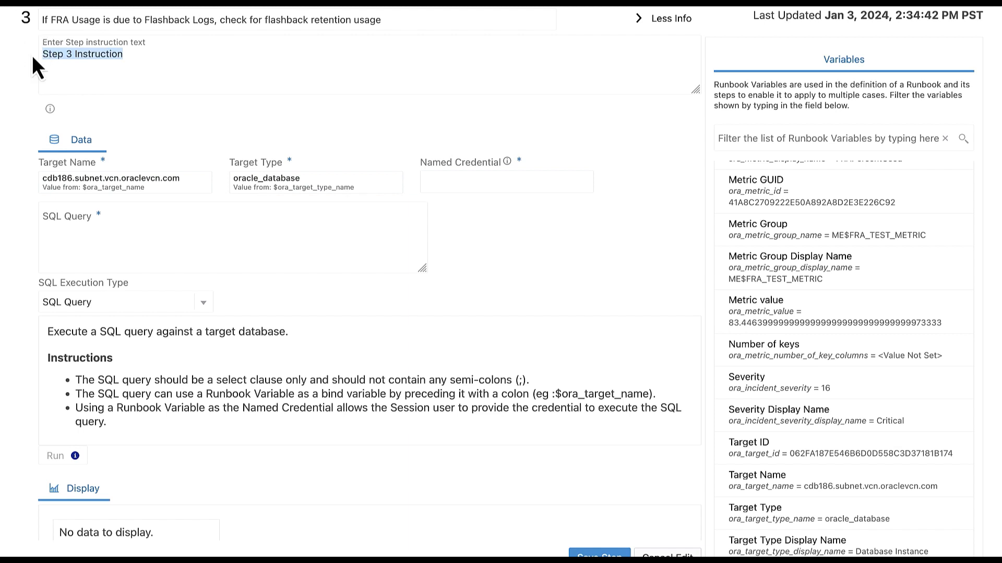
text(Check the flash parameters in $ora_target_name. Verify that retention is set to the standard value of 1440.)
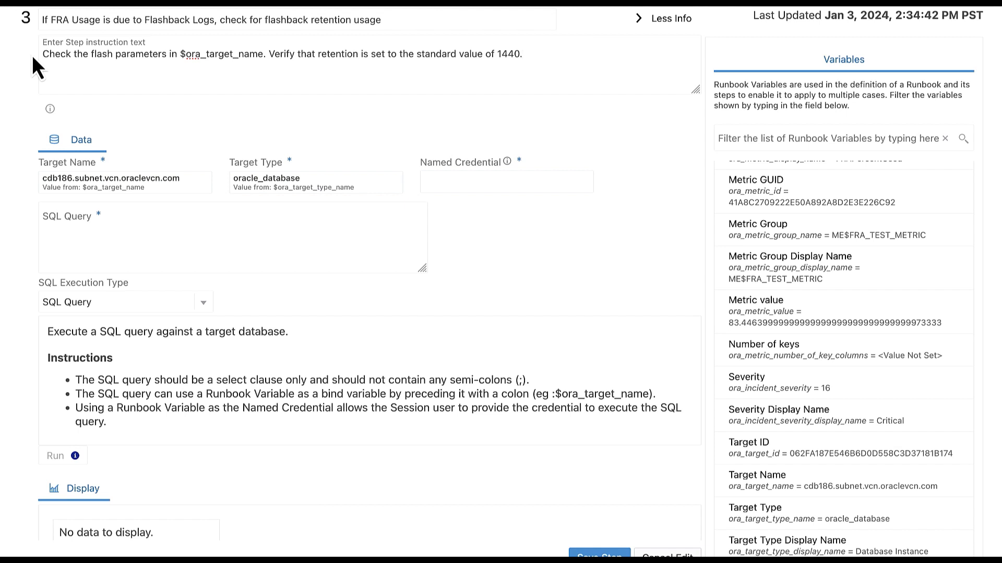
click(522, 53)
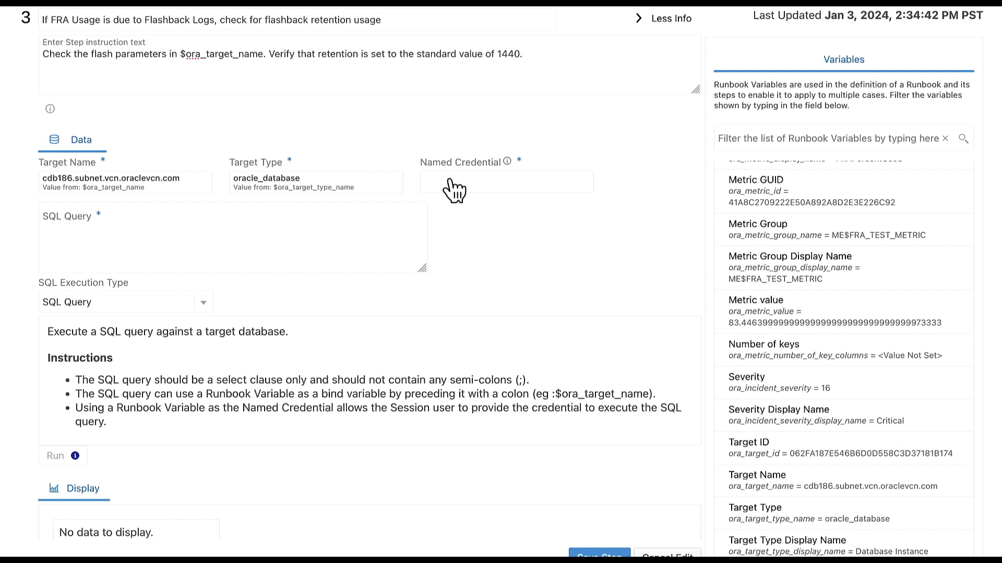
Set step 3's Named Credential to the new value CDB186_SYS.
click(505, 182)
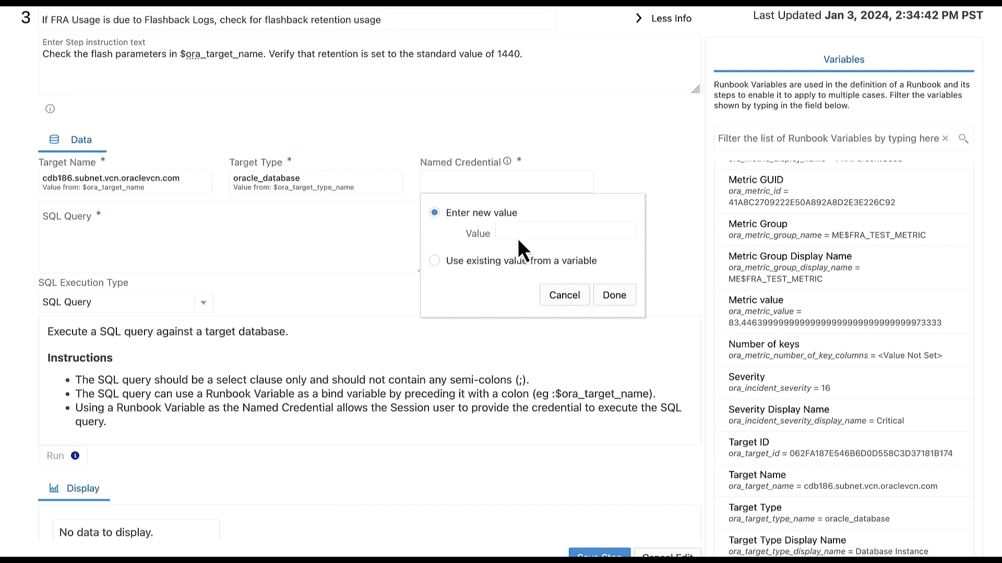
text(CDB186_SYS)
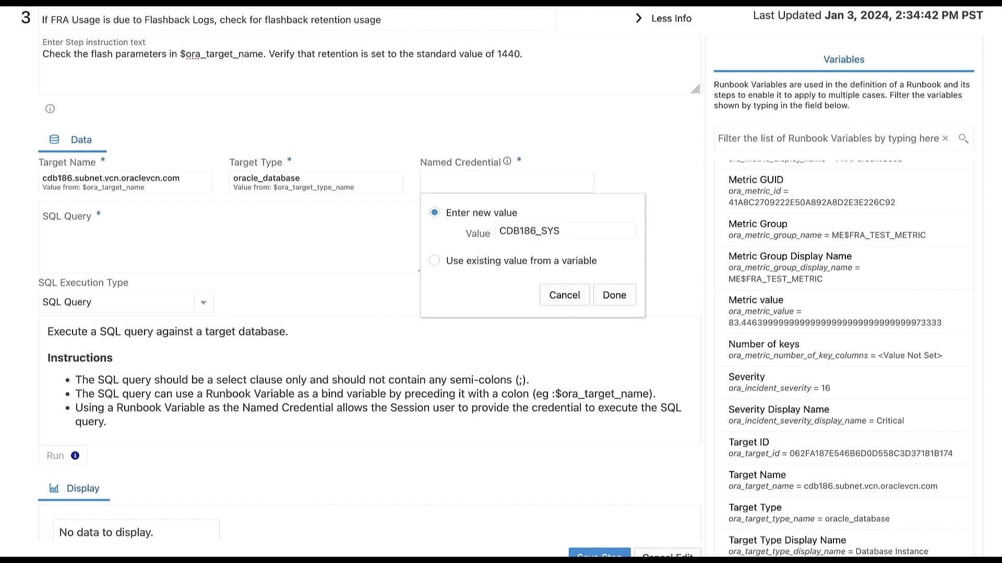
click(613, 295)
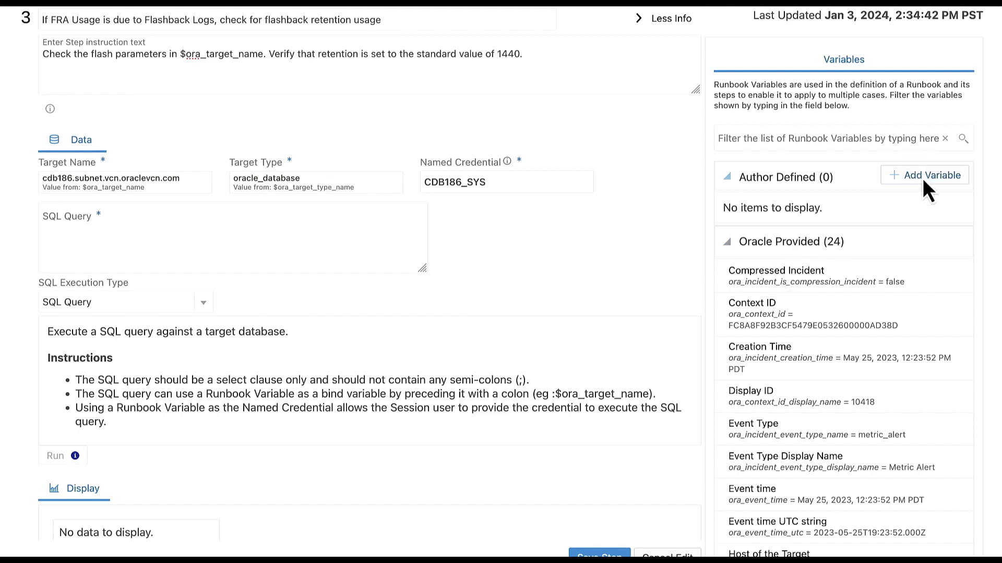
Create variable user_flash, display name 'Flash like statement', draft value %flash%.
click(924, 176)
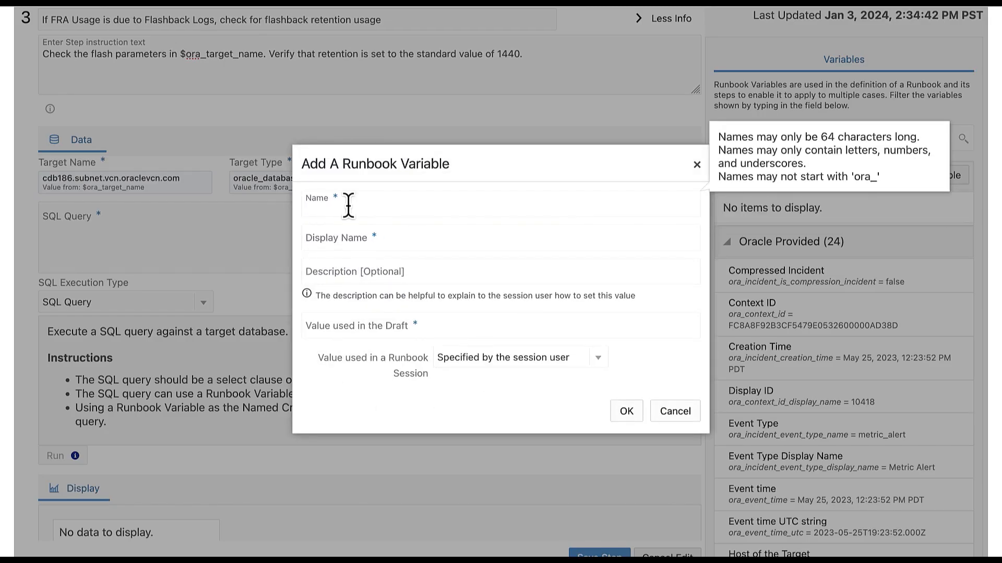
text(user_flash)
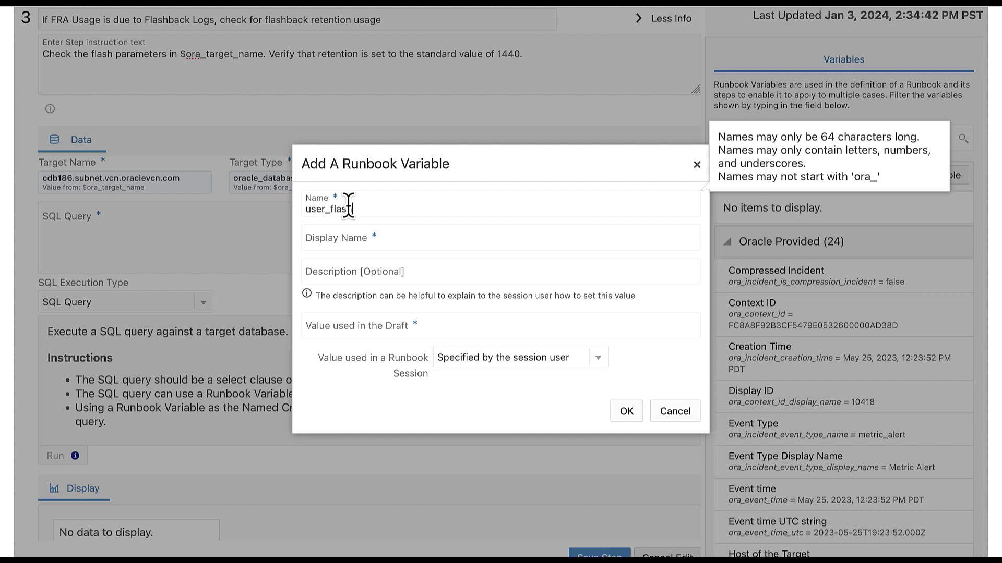
mouse_move(320, 241)
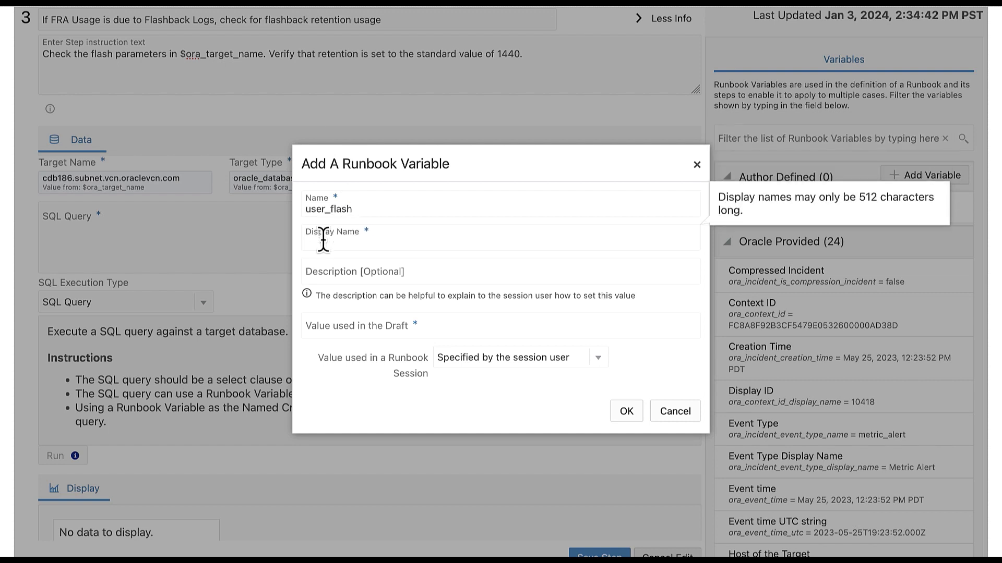
text(Flash like statement)
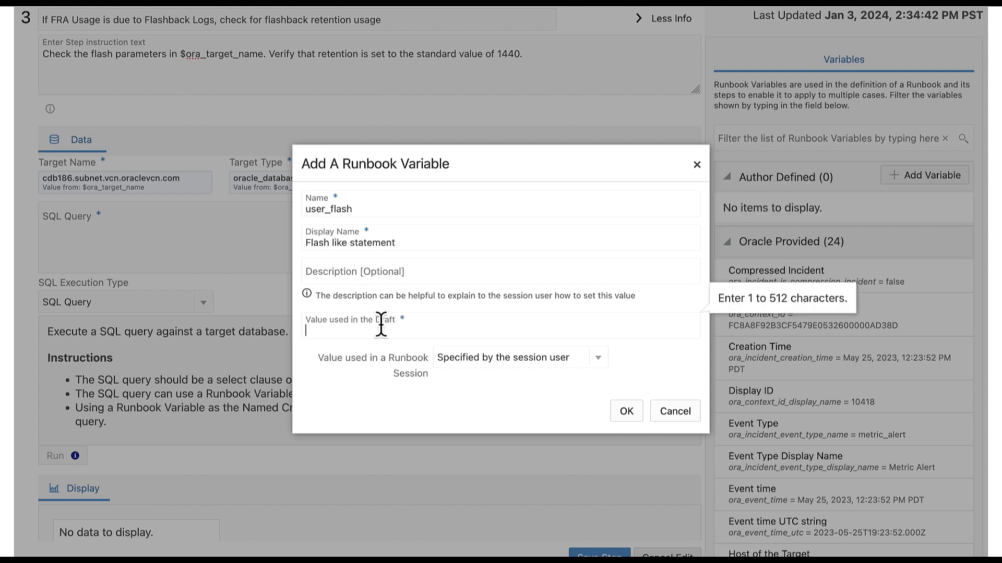
text(%flash%)
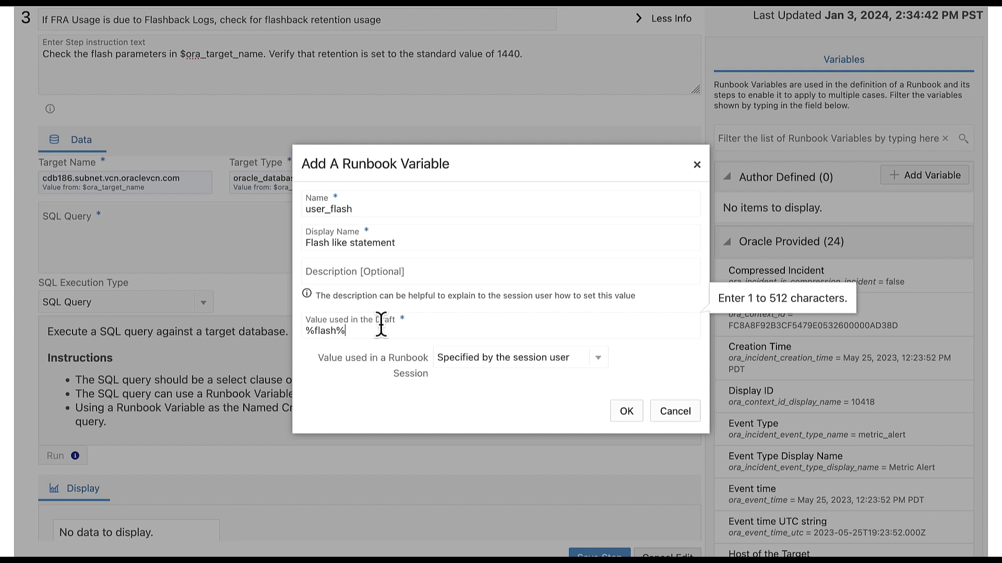
mouse_move(604, 373)
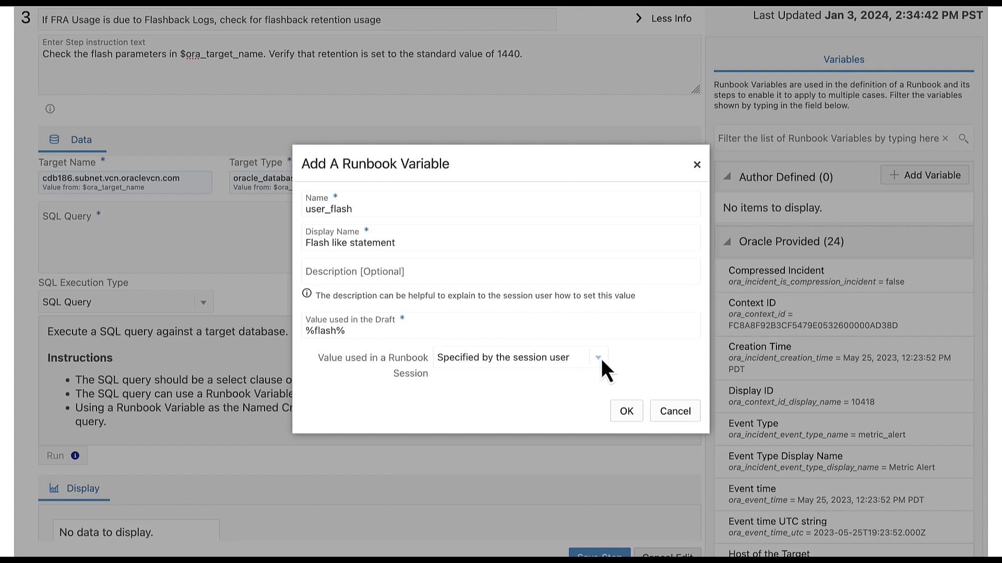
Use the same draft value in runbook sessions and save the variable.
click(596, 357)
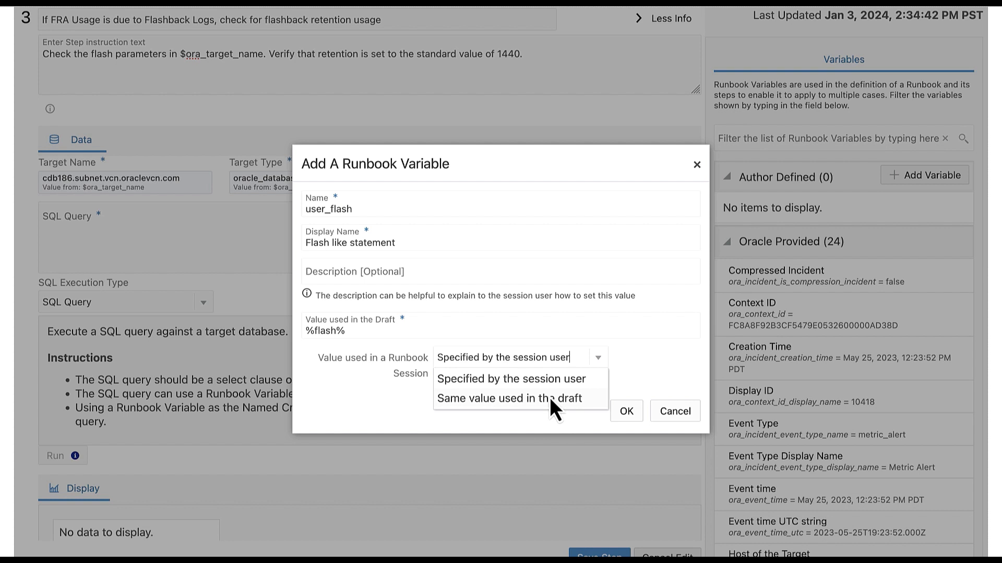
click(507, 398)
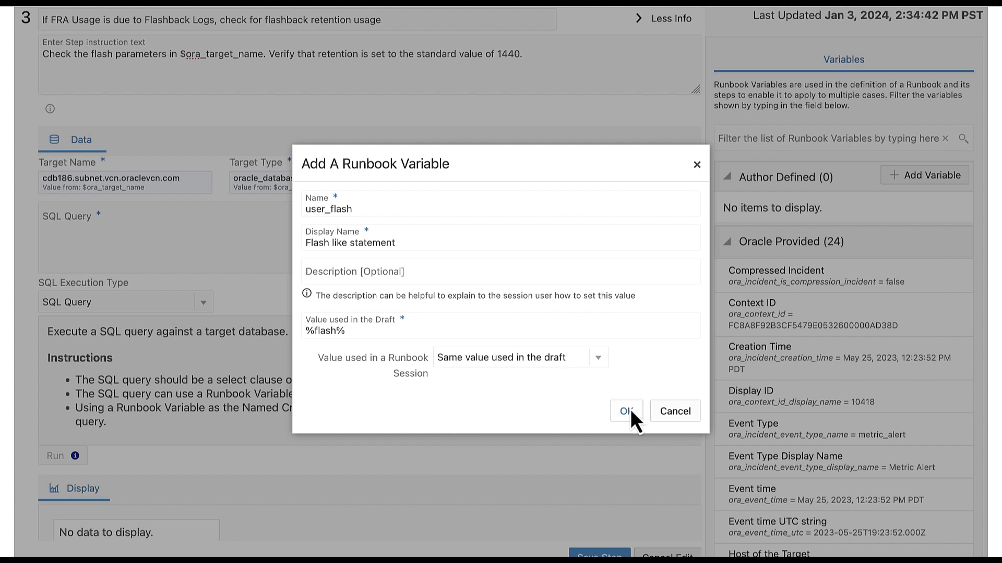
click(626, 412)
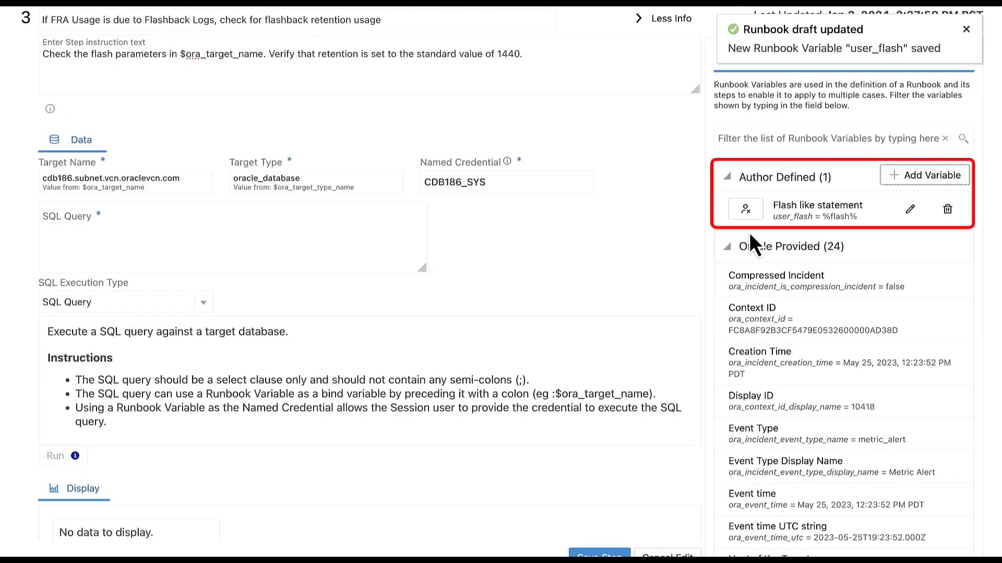
mouse_move(824, 179)
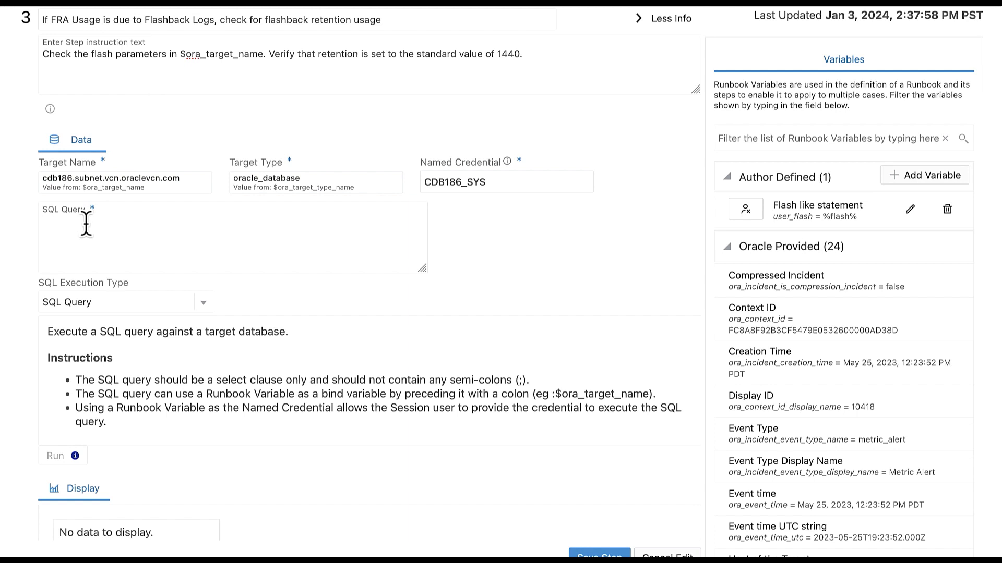
Save step 3 with query 'select name, value from v$parameter where name LIKE:user_flash'.
text(select name, value from v$parameter where name LIKE:user_flash)
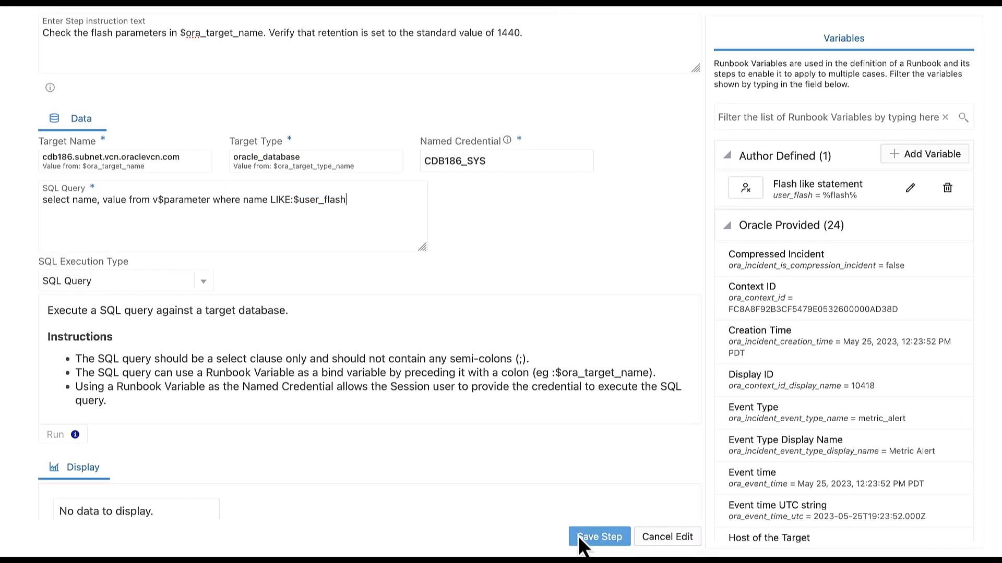
click(599, 536)
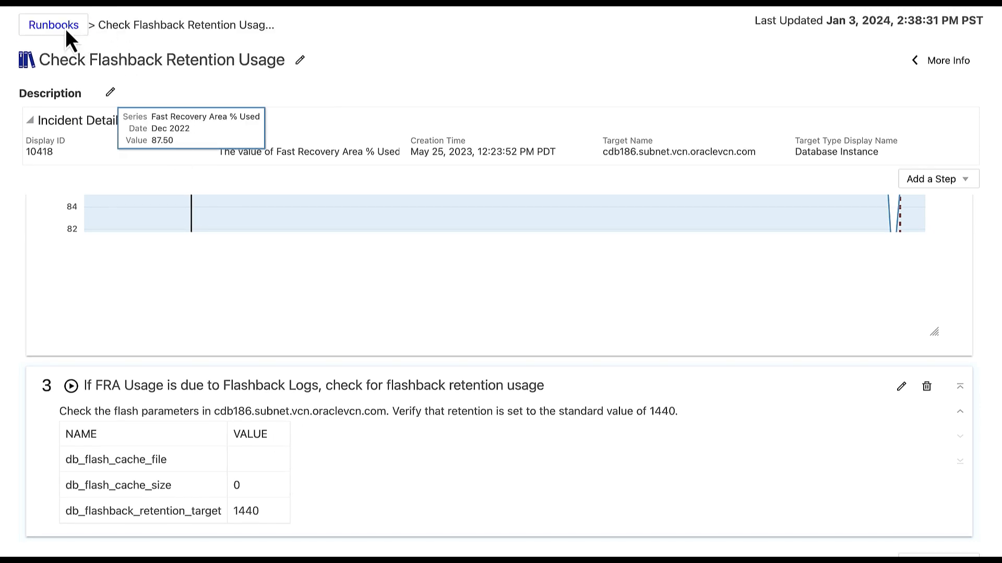
Publish the Check Flashback Retention Usage draft from the Runbooks list via its Actions menu and confirm.
click(53, 25)
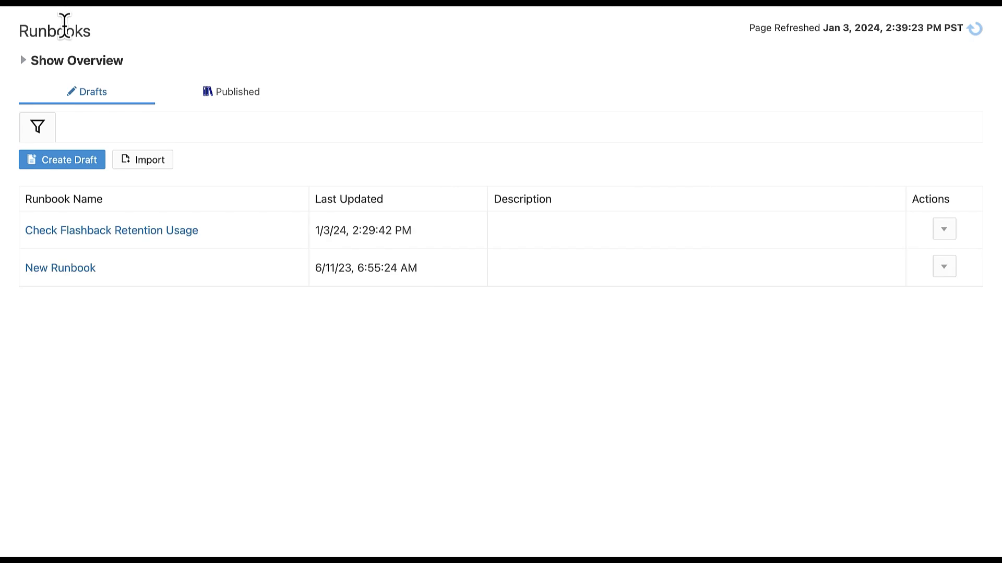
mouse_move(271, 120)
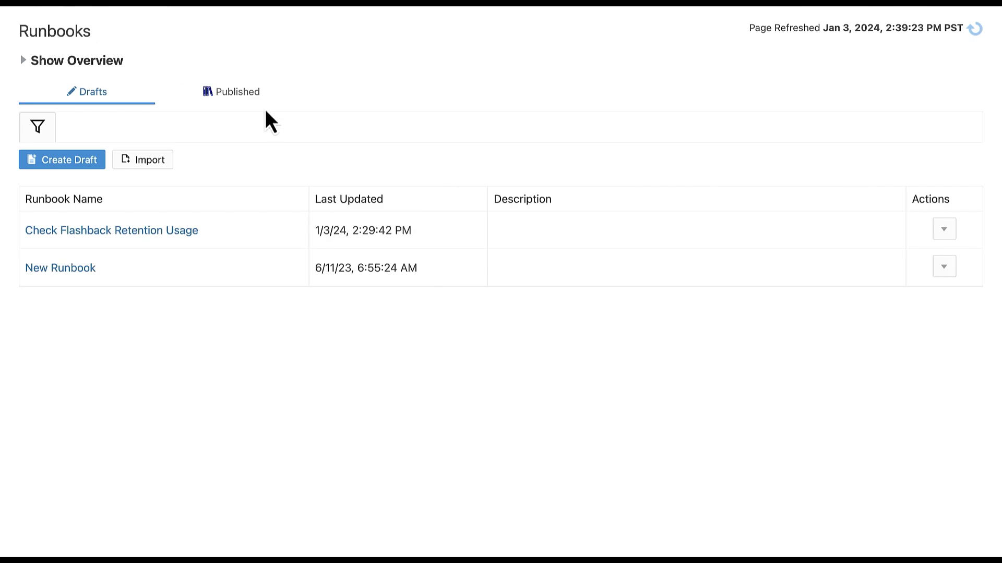
mouse_move(534, 165)
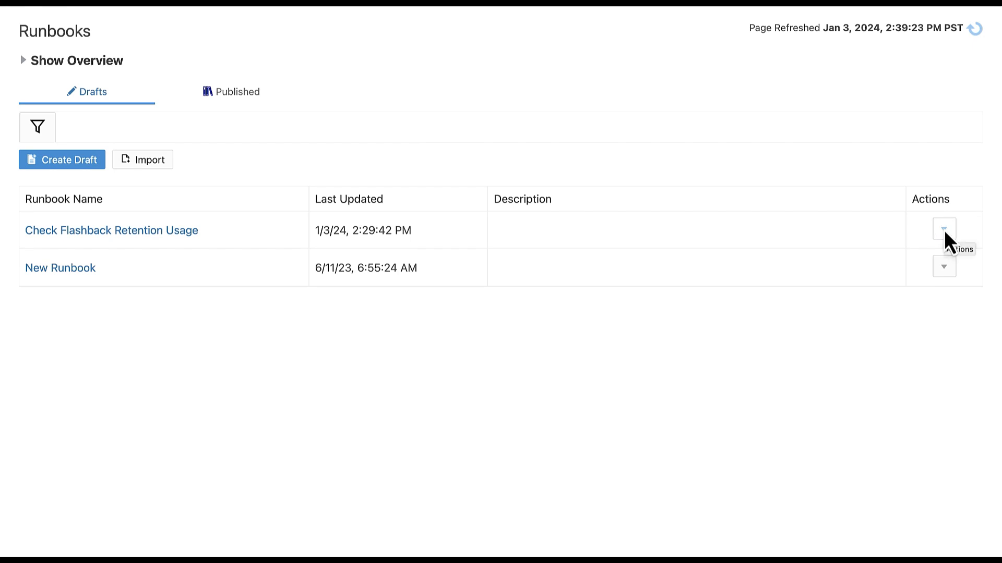
click(943, 228)
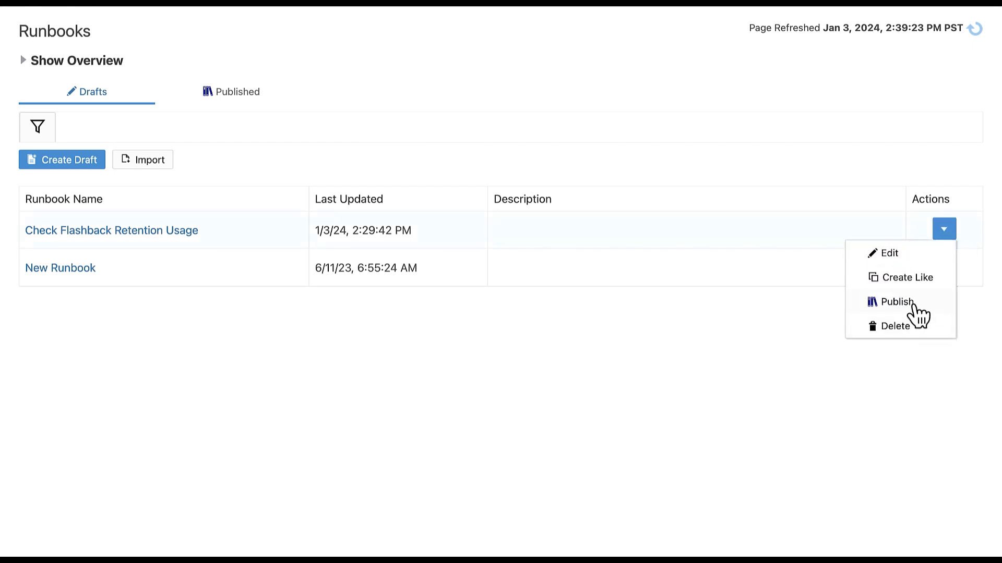
click(899, 303)
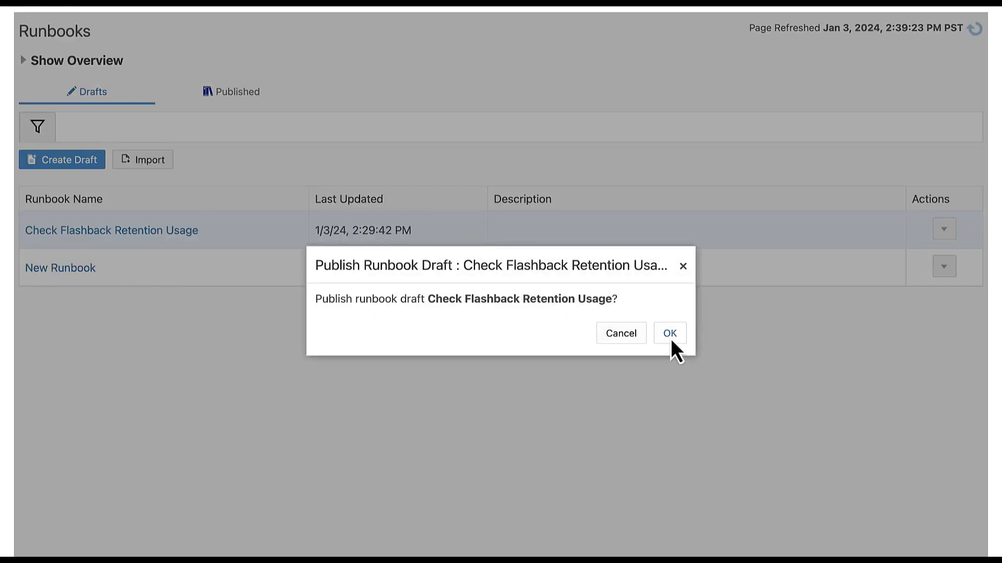
click(669, 333)
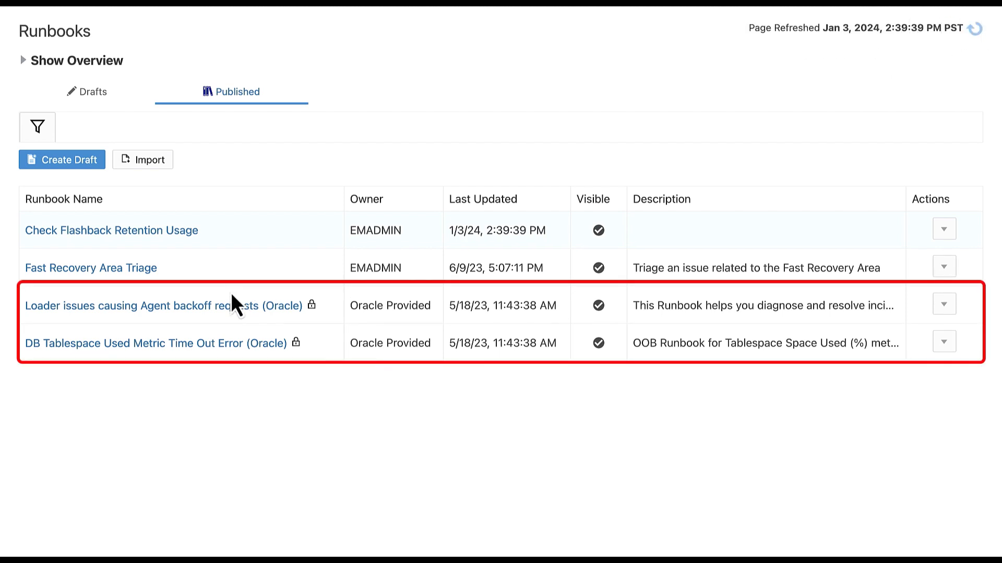
mouse_move(284, 422)
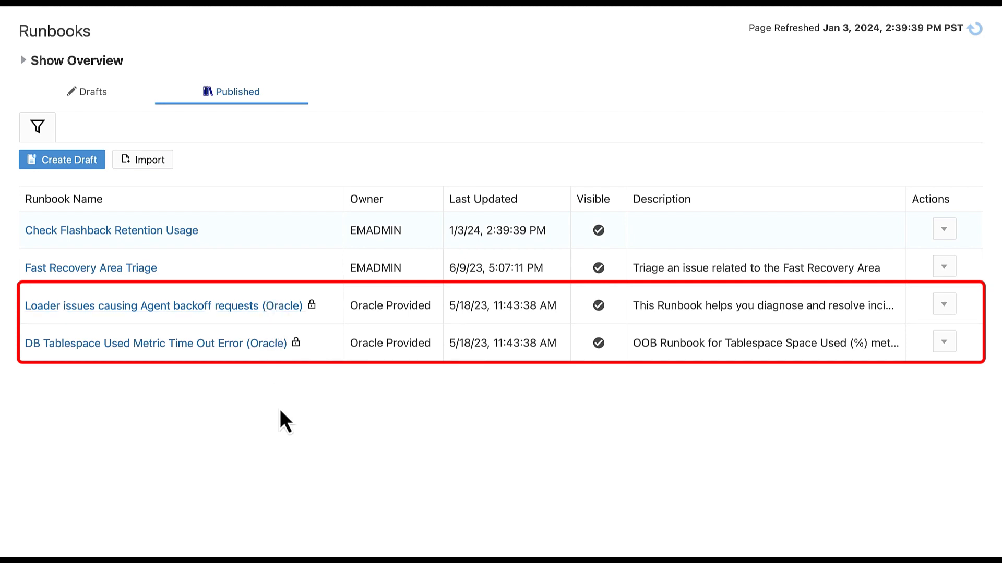